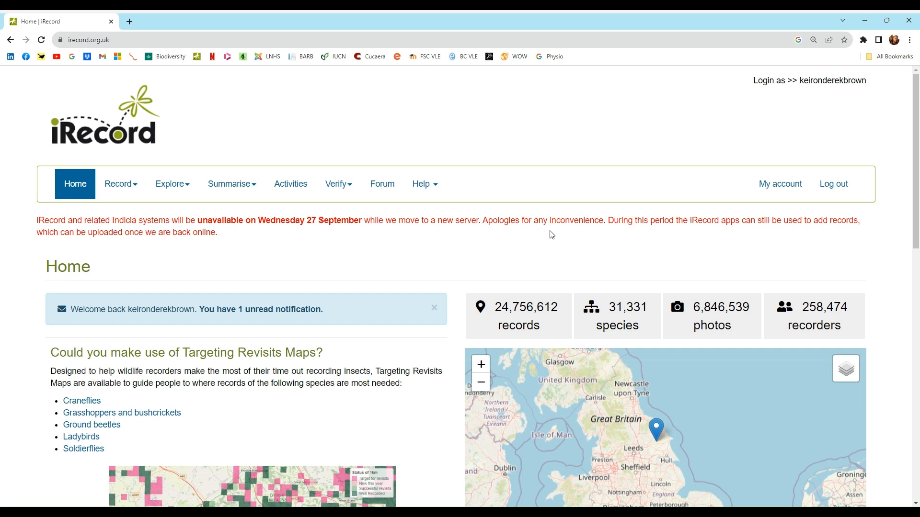
mouse_move(278, 249)
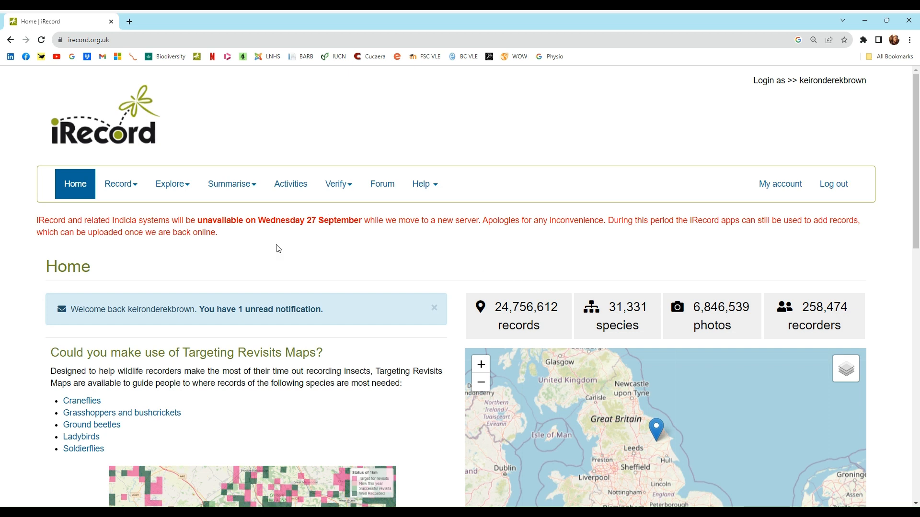
mouse_move(2, 241)
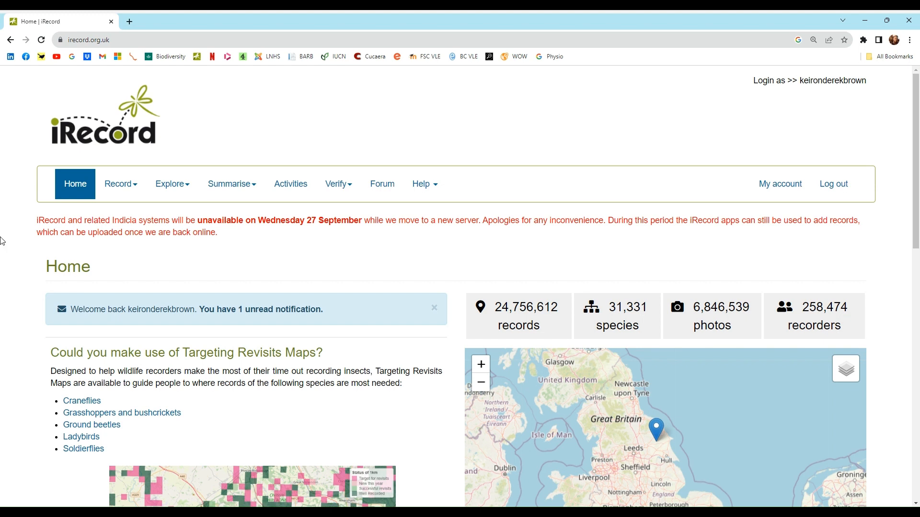
Step: Open the Record menu to list the ways of entering wildlife records
click(118, 184)
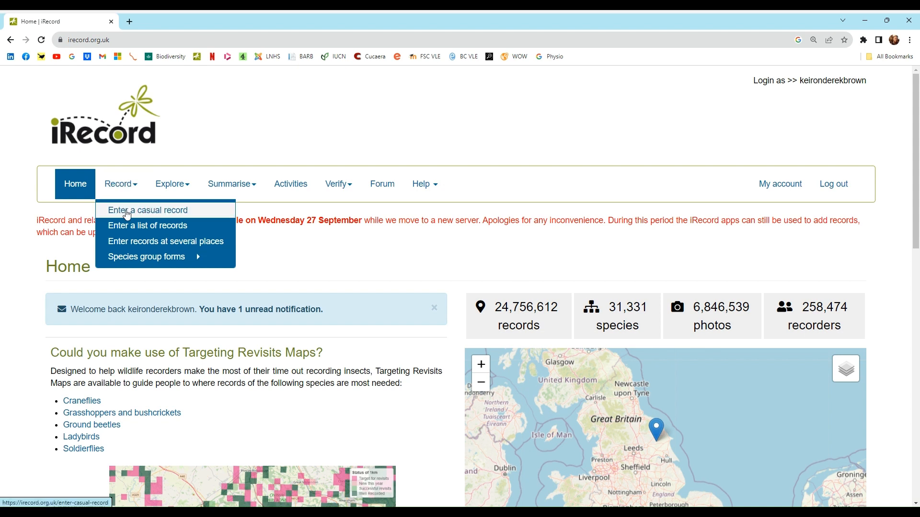
Step: Start a new casual record and scroll down to the Date field
click(147, 210)
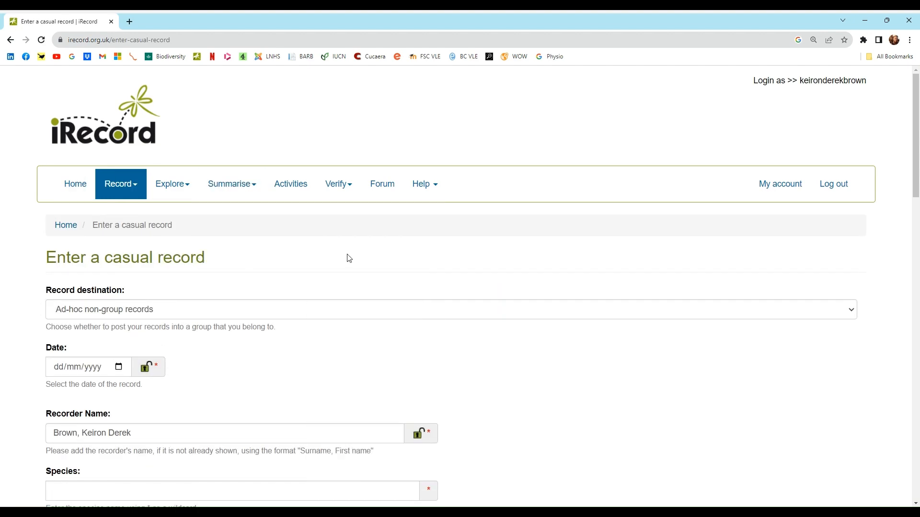
scroll(down, 3)
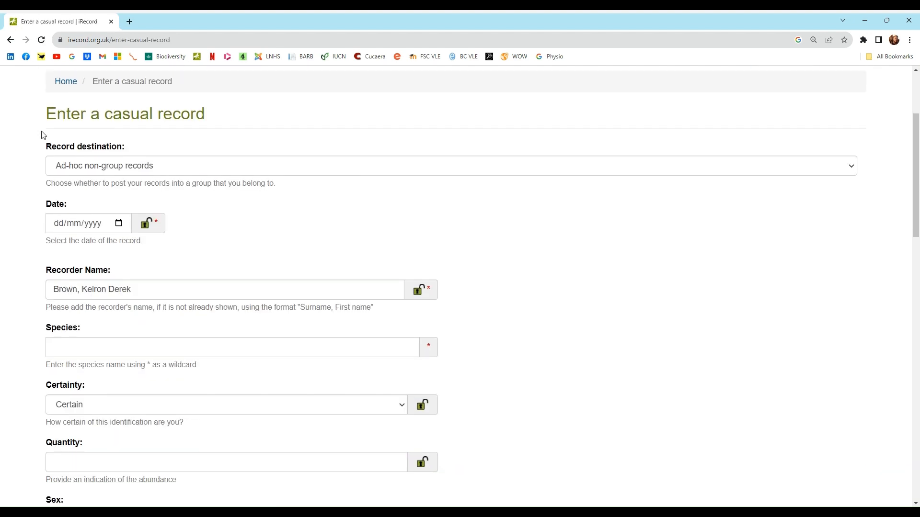
scroll(down, 3)
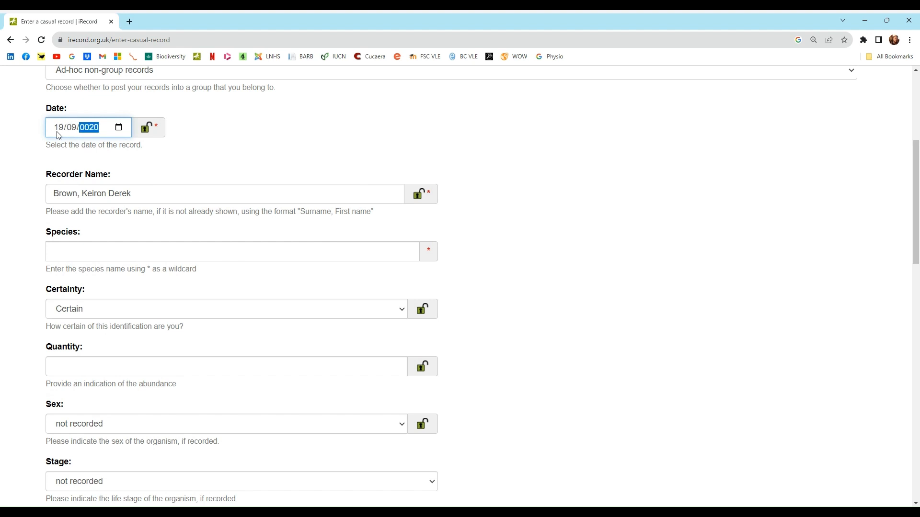
Step: Set the record year to 2023 and lock the prefilled recorder name
text(2023)
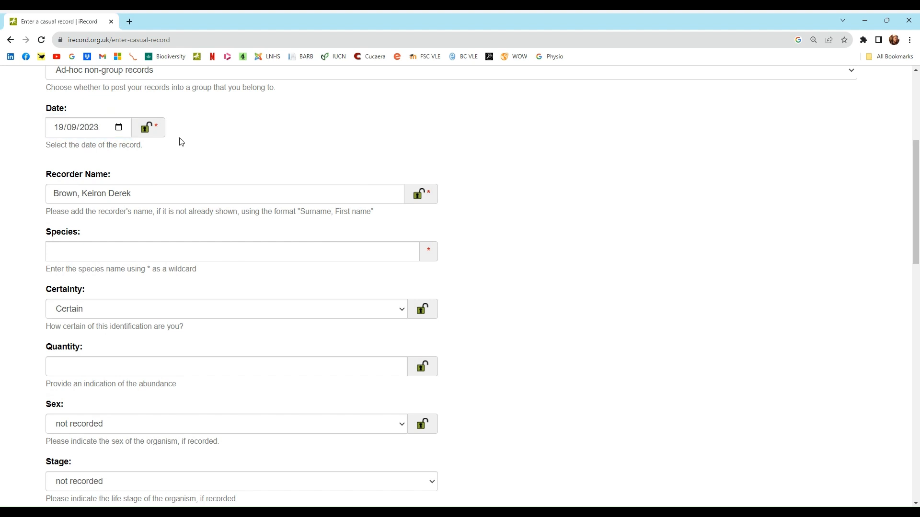
click(77, 127)
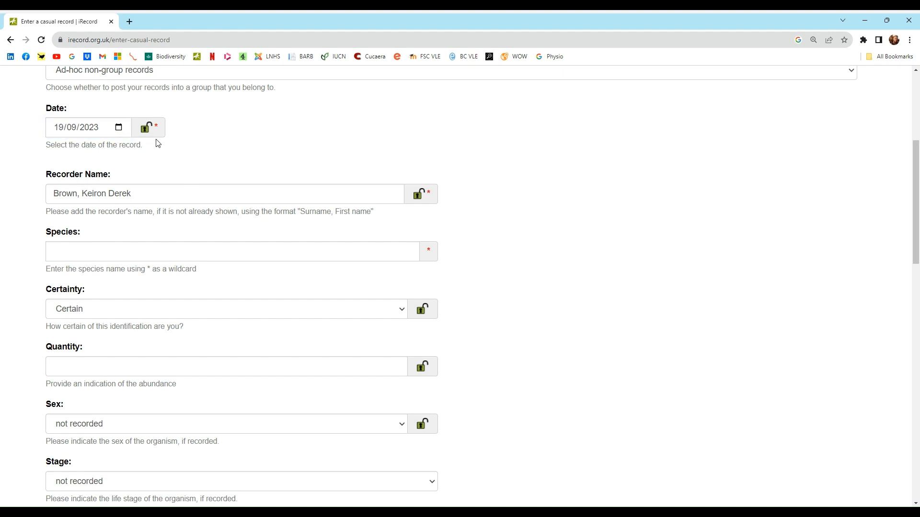
mouse_move(147, 128)
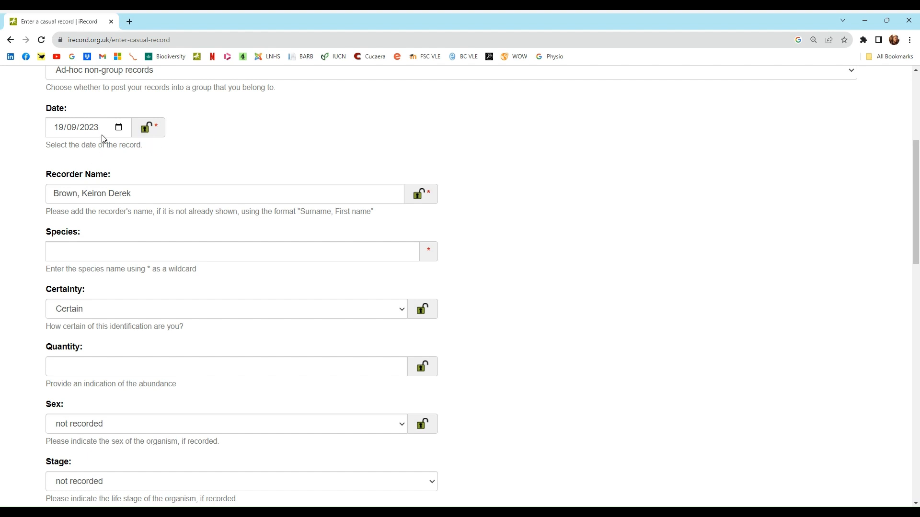
mouse_move(37, 173)
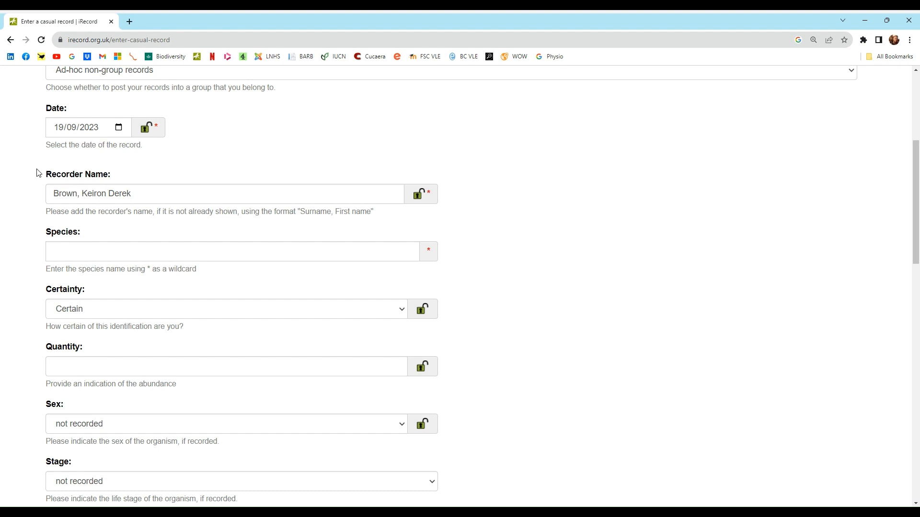
mouse_move(107, 183)
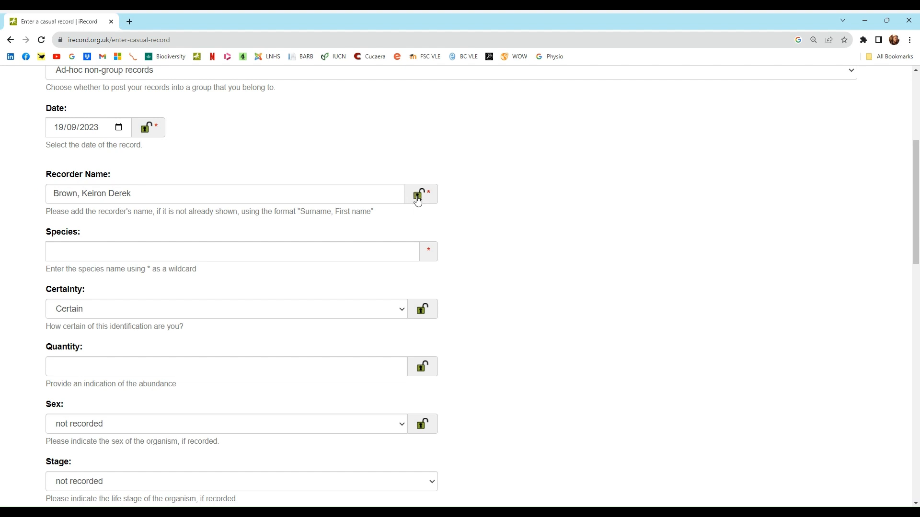
click(420, 194)
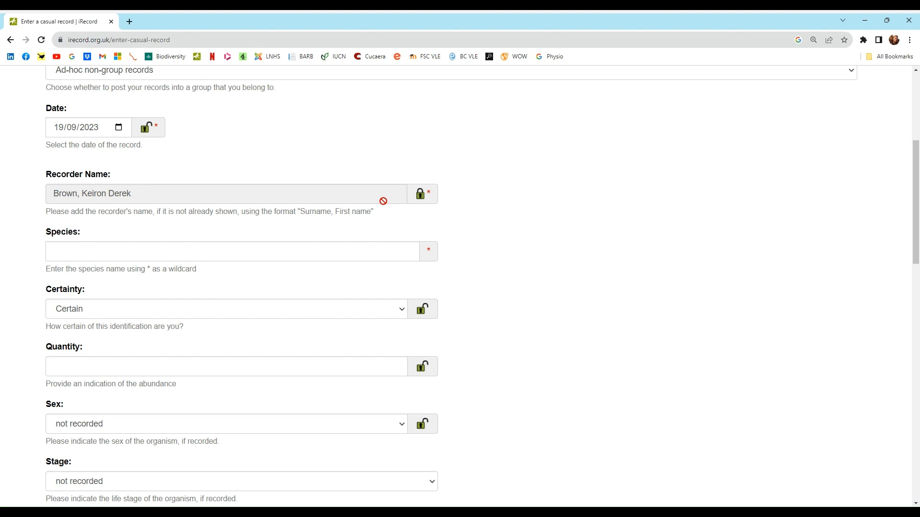
mouse_move(109, 192)
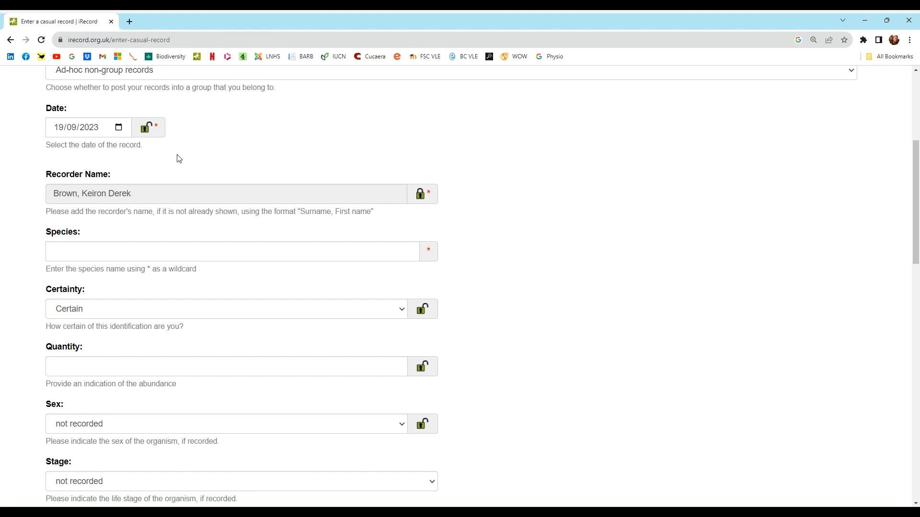
Step: Search 'grey her' in Species and pick Grey Heron (Ardea cinerea)
scroll(down, 3)
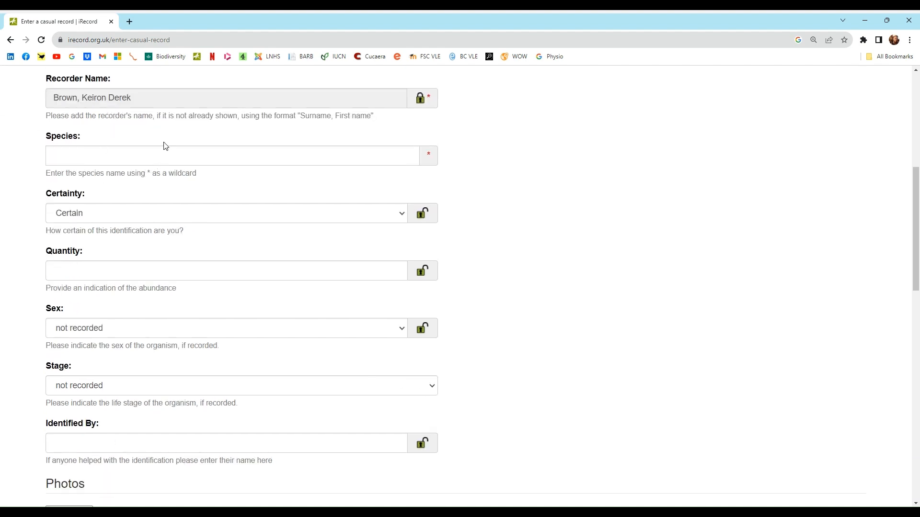
click(232, 155)
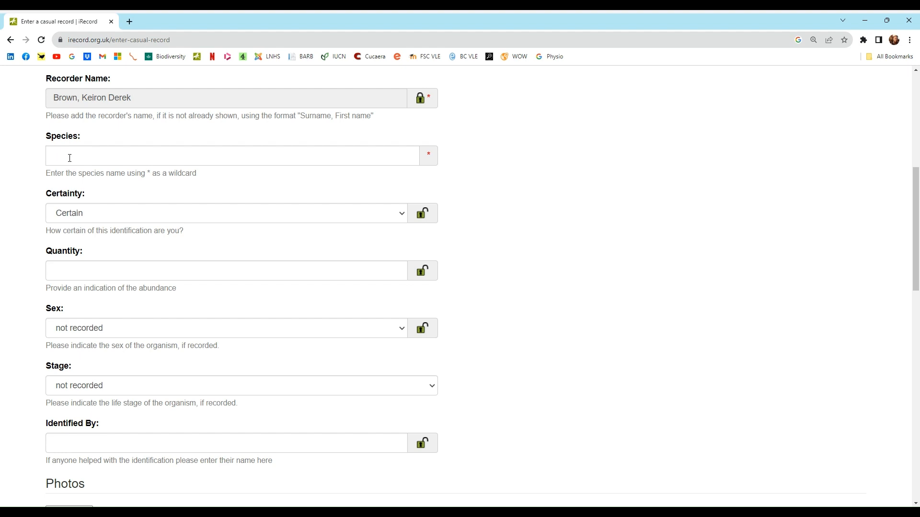
click(233, 155)
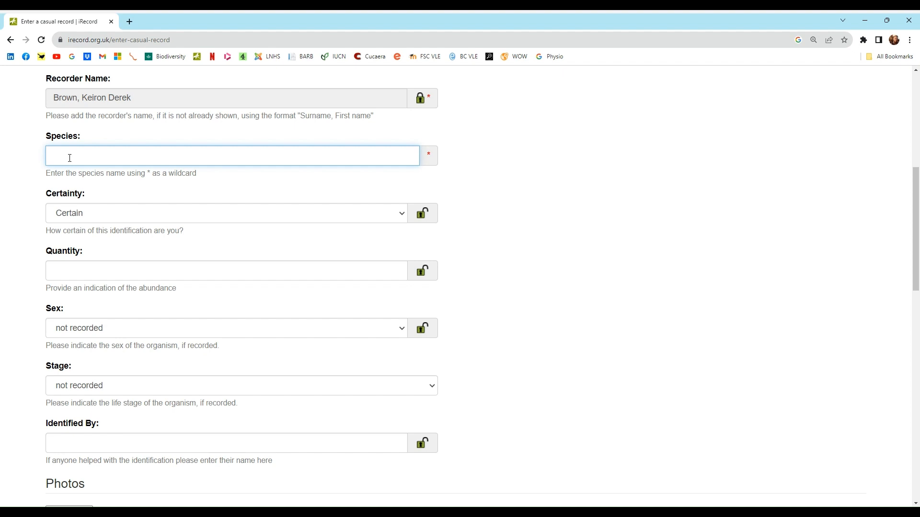
text(grey)
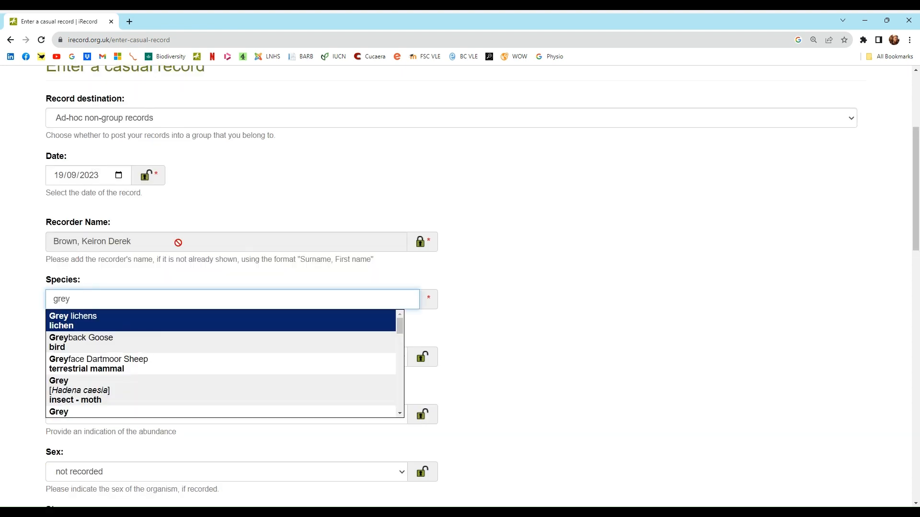
text(her)
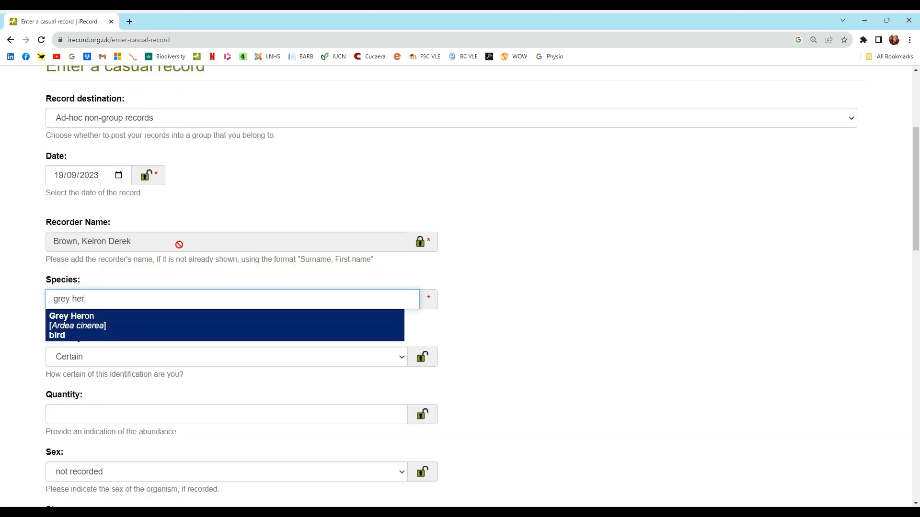
mouse_move(68, 333)
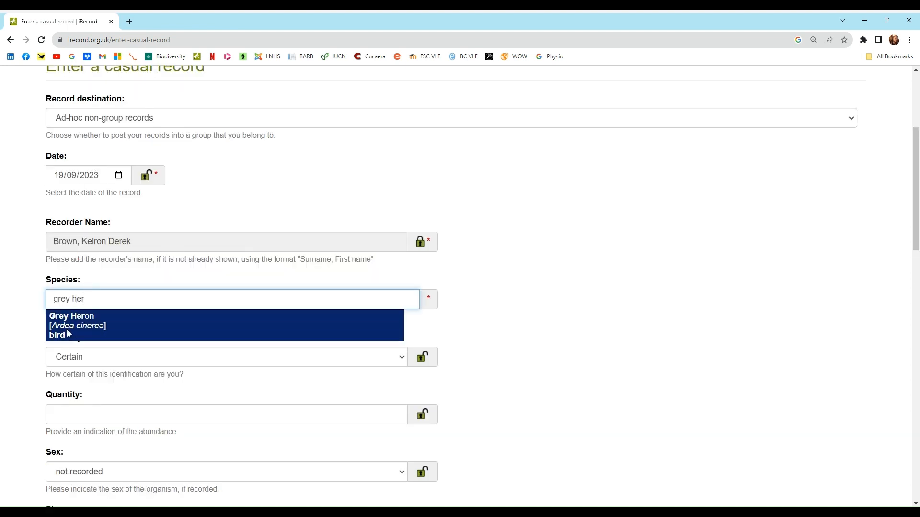
click(72, 316)
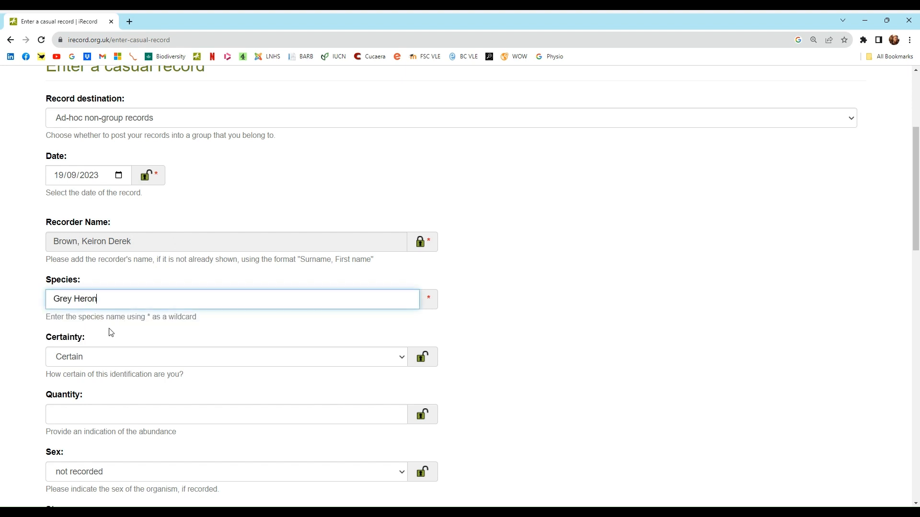
Step: Set the Grey Heron quantity to 1 from the suggestions
scroll(down, 3)
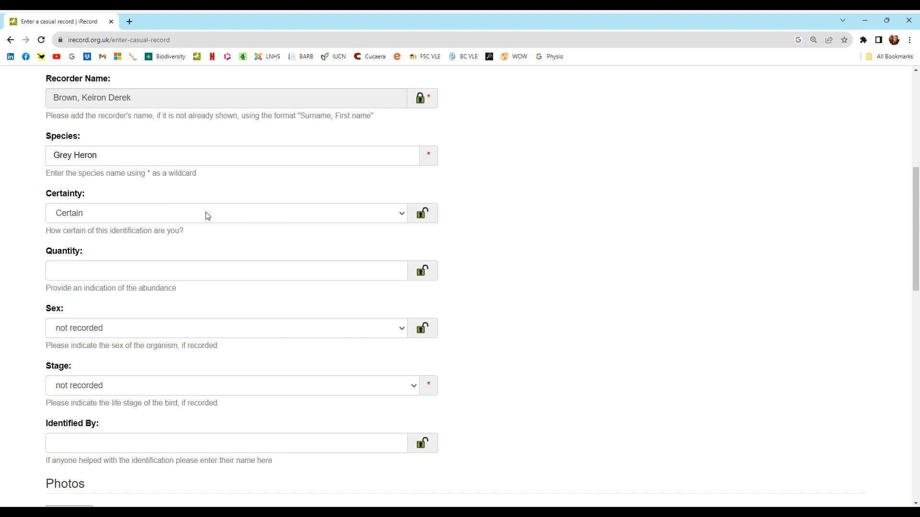
mouse_move(95, 219)
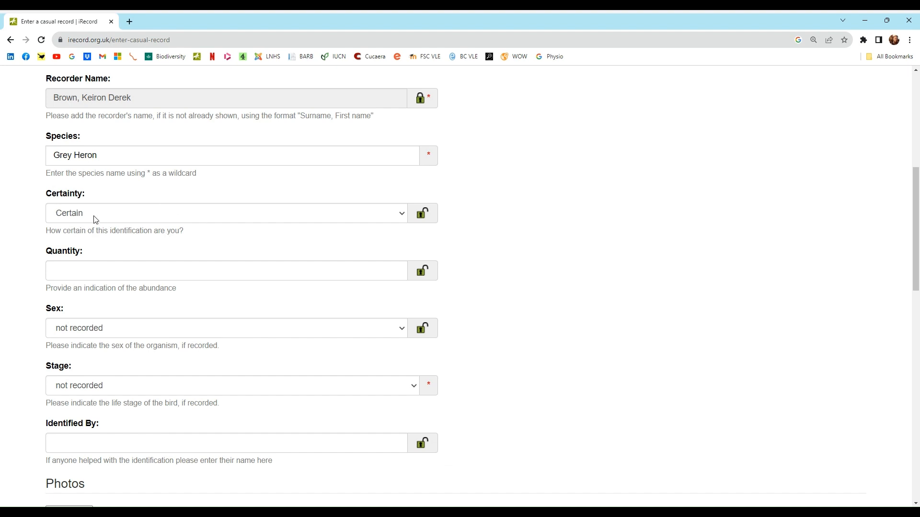
mouse_move(98, 221)
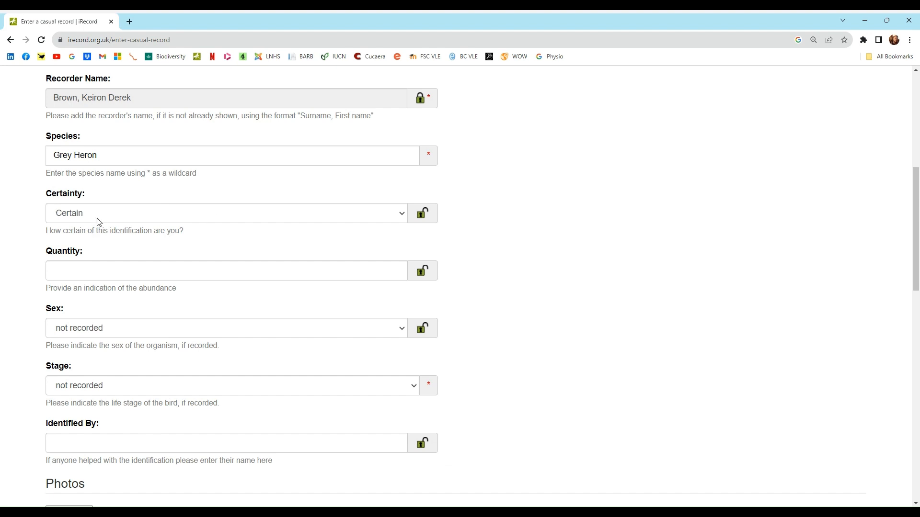
click(225, 213)
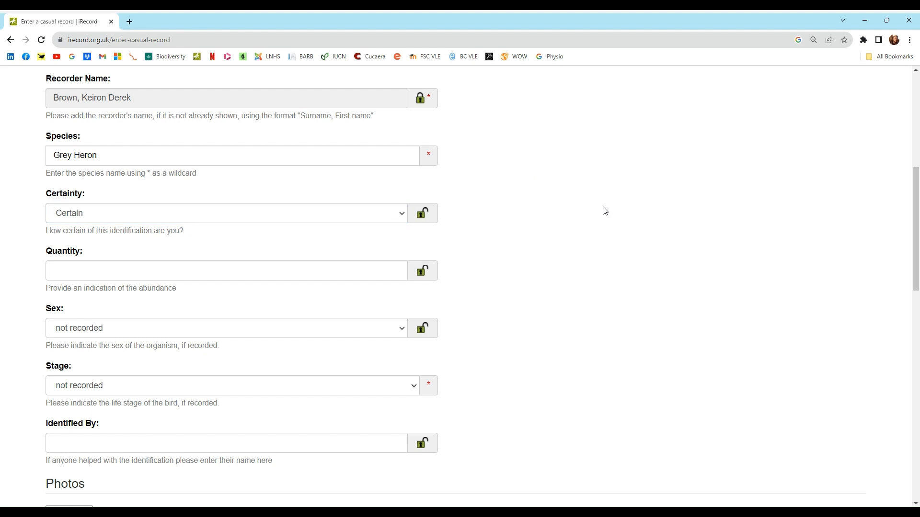
mouse_move(27, 201)
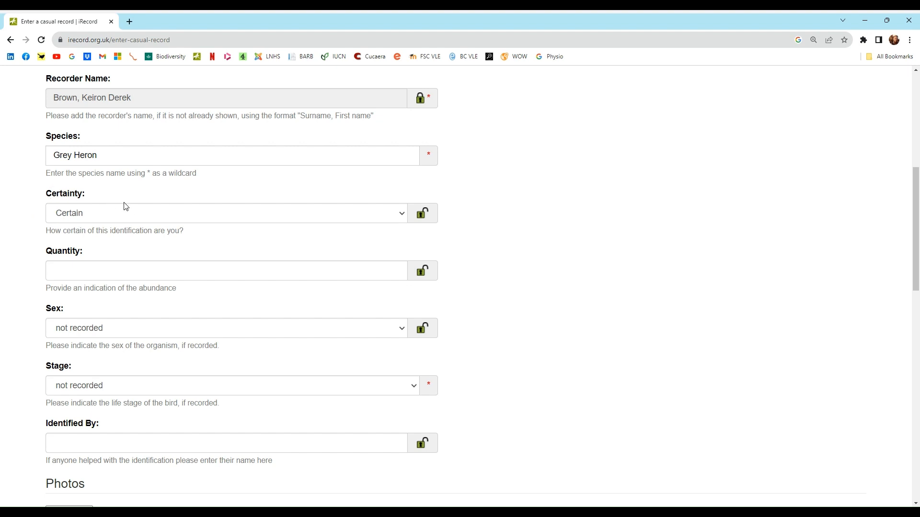
click(226, 270)
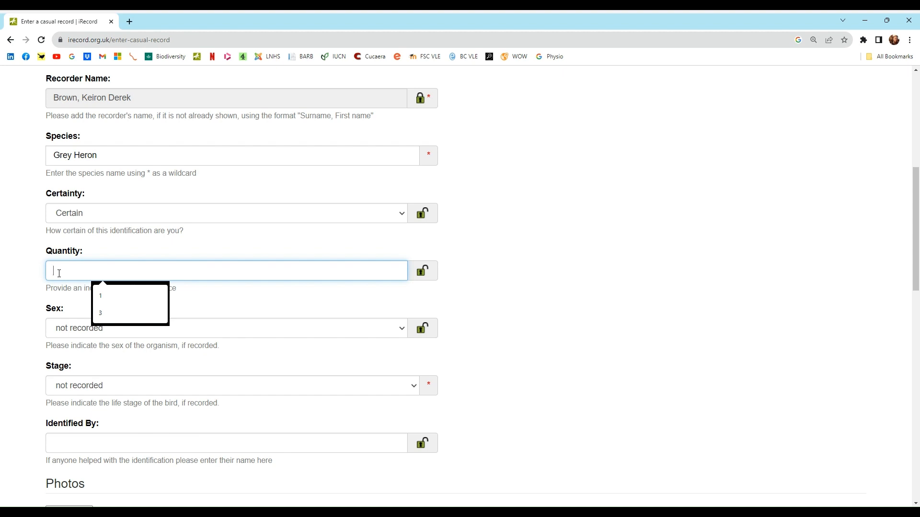
click(100, 296)
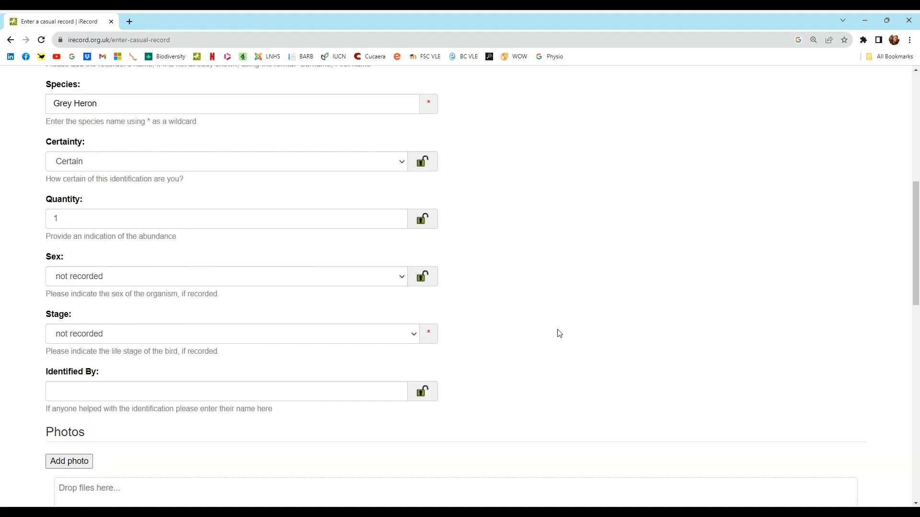
scroll(down, 3)
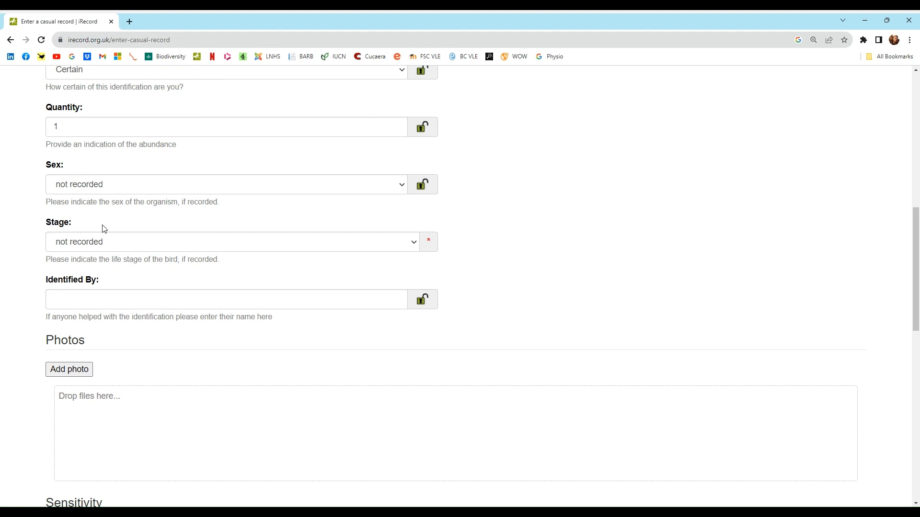
mouse_move(99, 169)
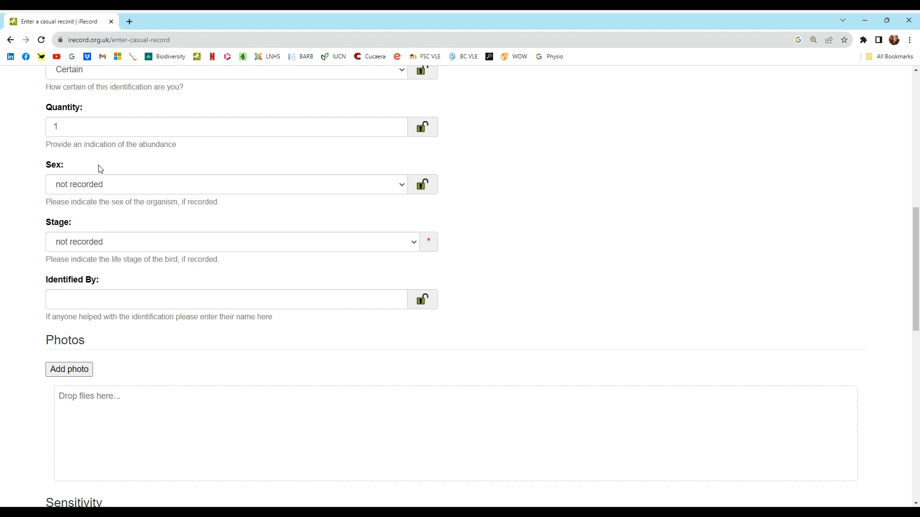
mouse_move(434, 213)
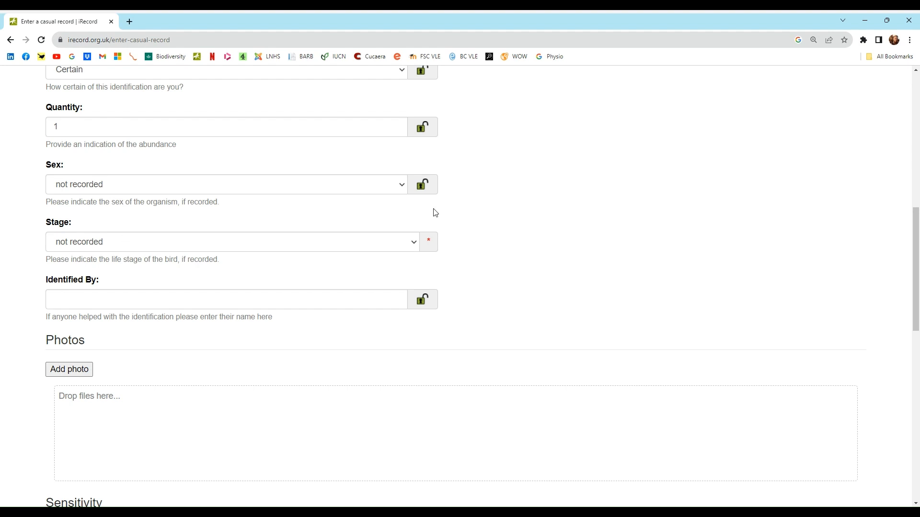
scroll(down, 3)
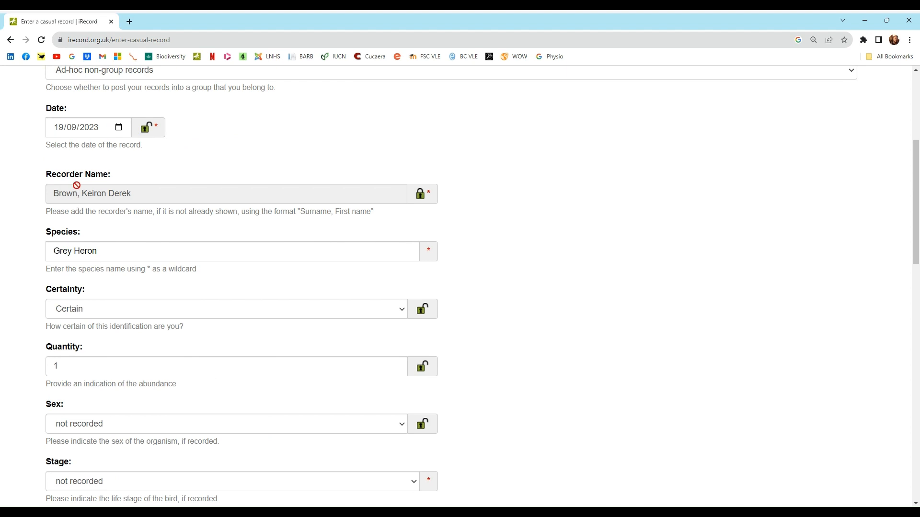
scroll(down, 3)
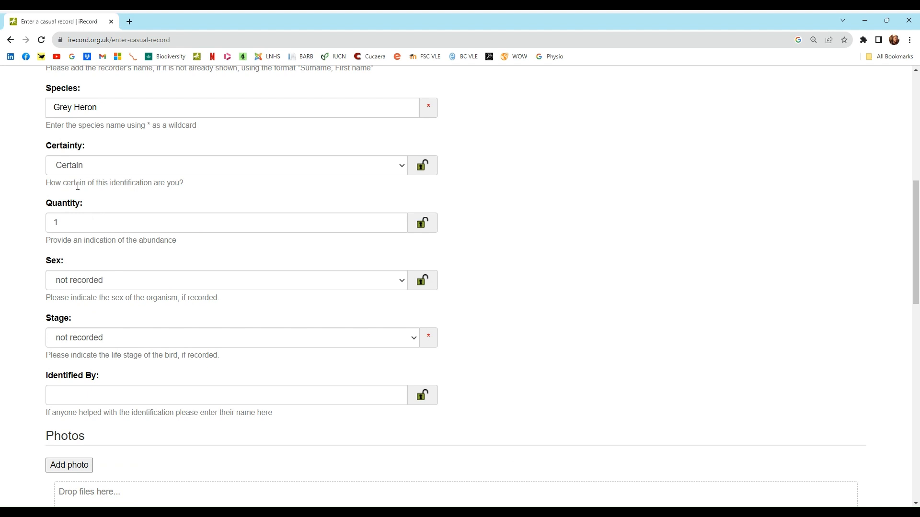
scroll(down, 3)
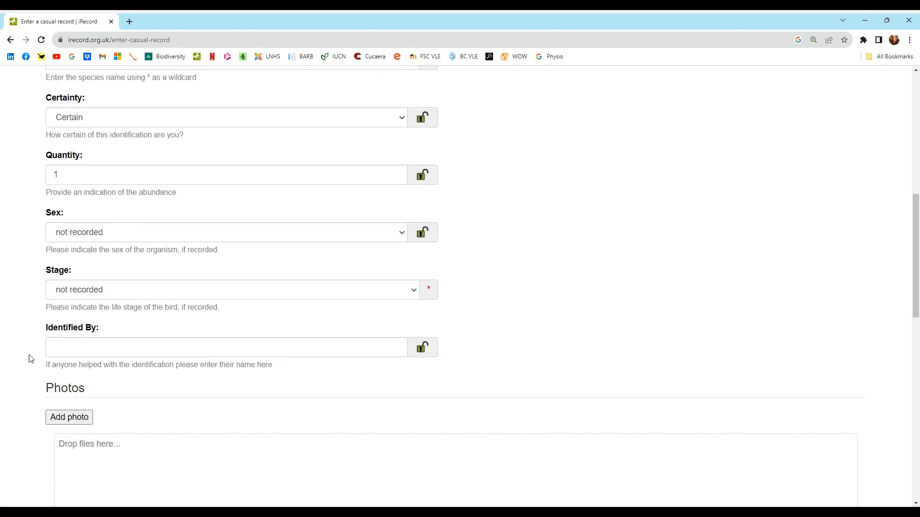
click(225, 347)
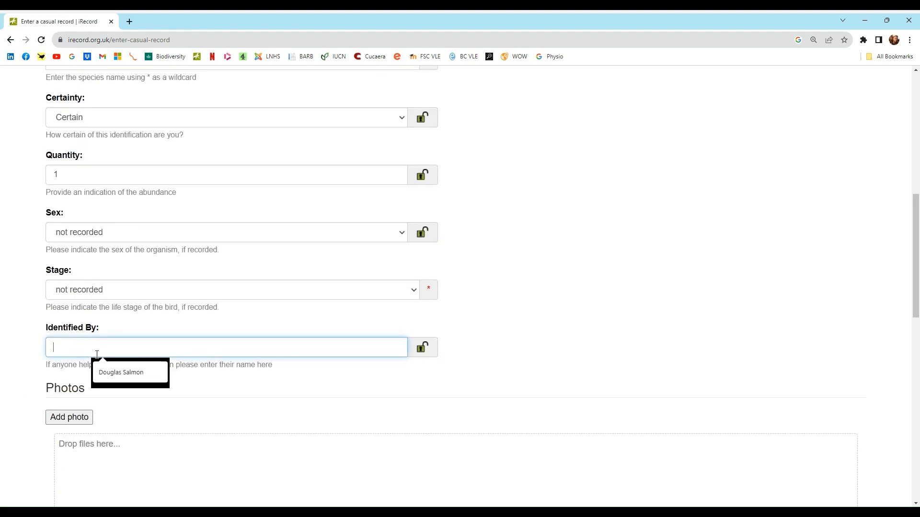
text(K)
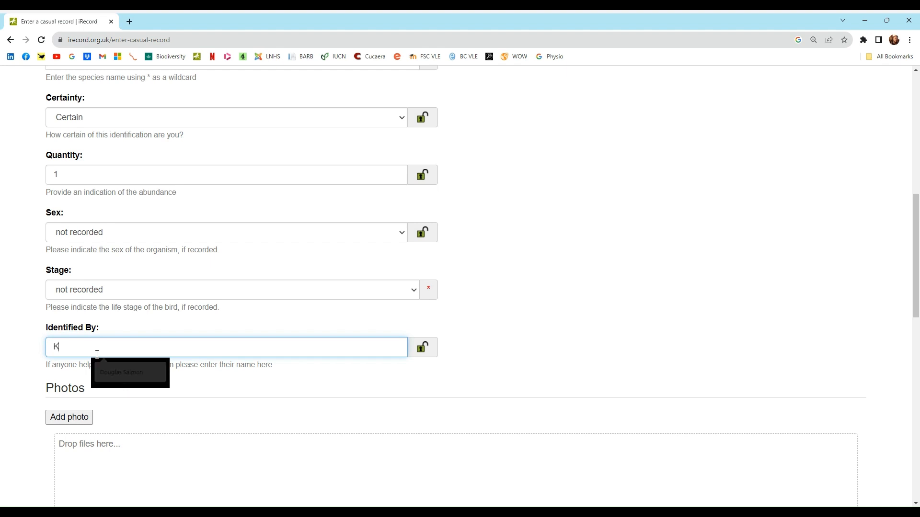
text(Keiron De)
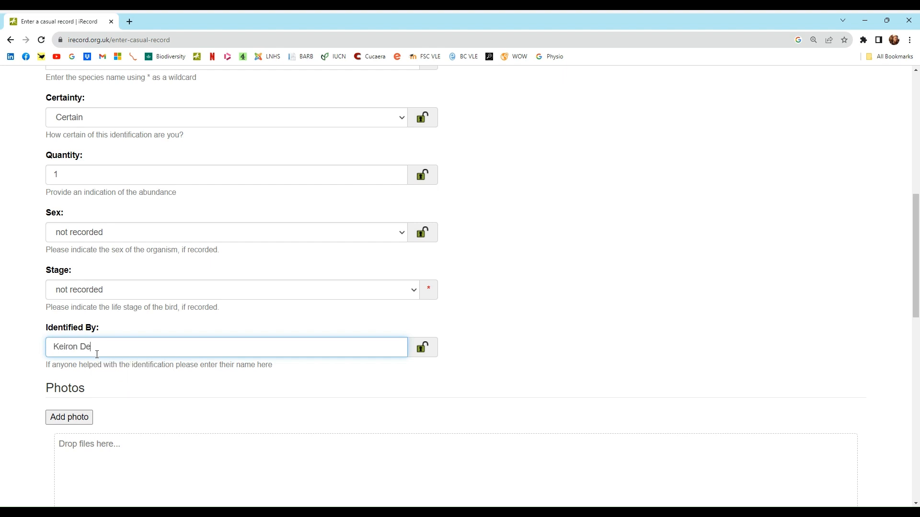
text(rek Br)
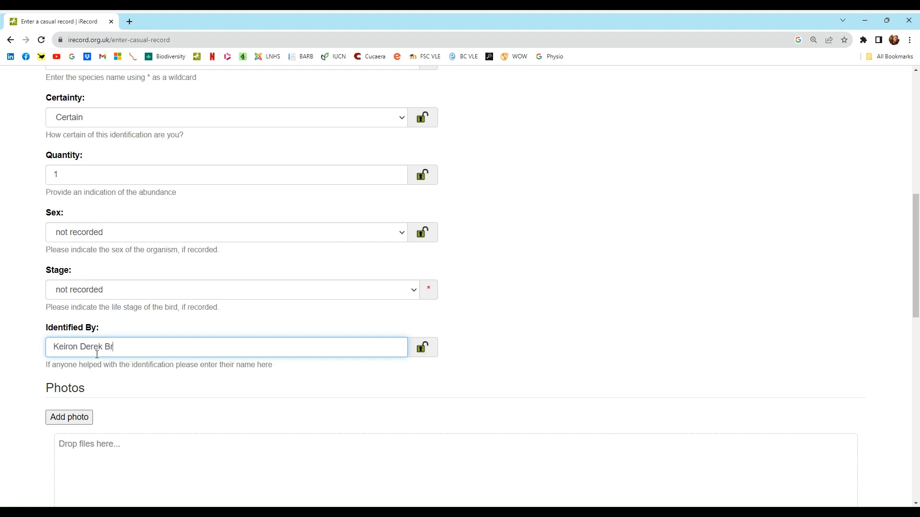
text(own)
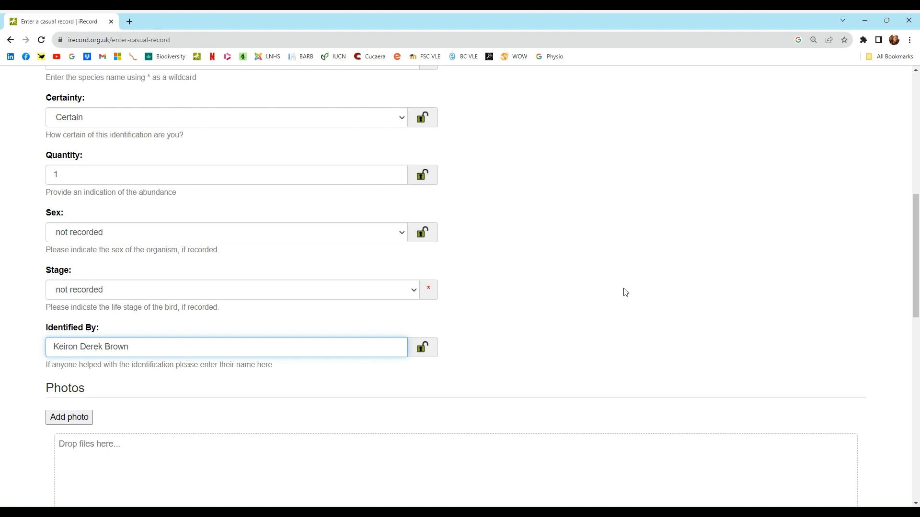
scroll(down, 3)
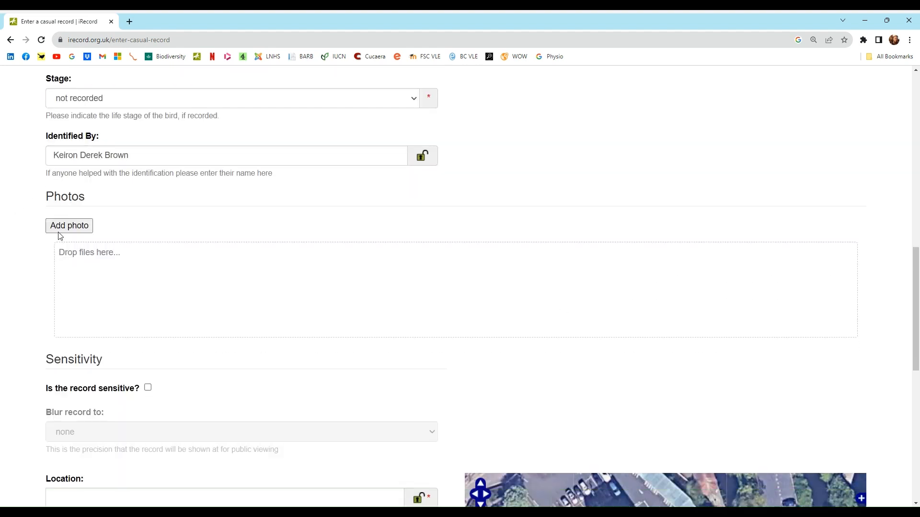
mouse_move(76, 215)
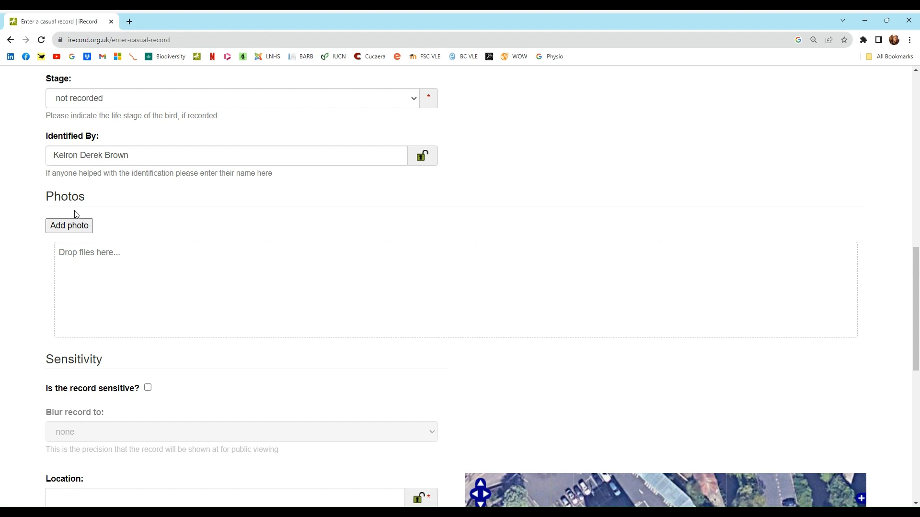
mouse_move(193, 228)
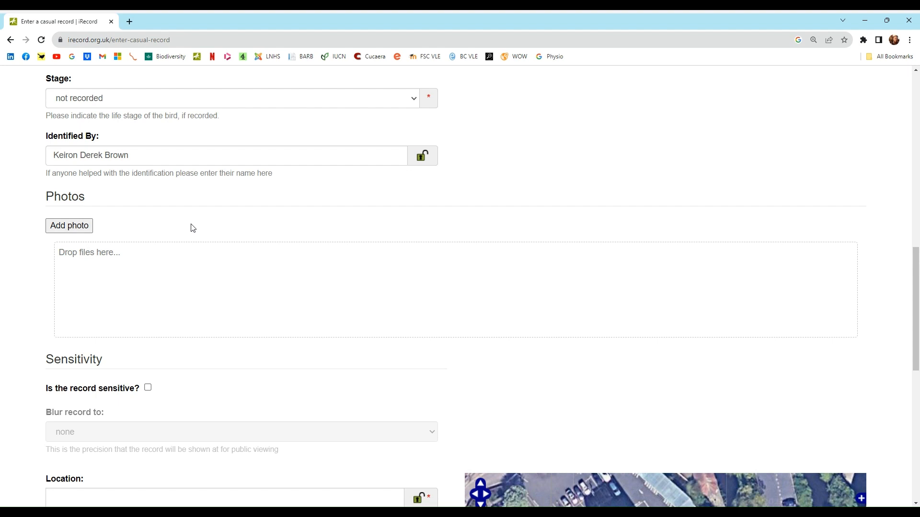
scroll(down, 3)
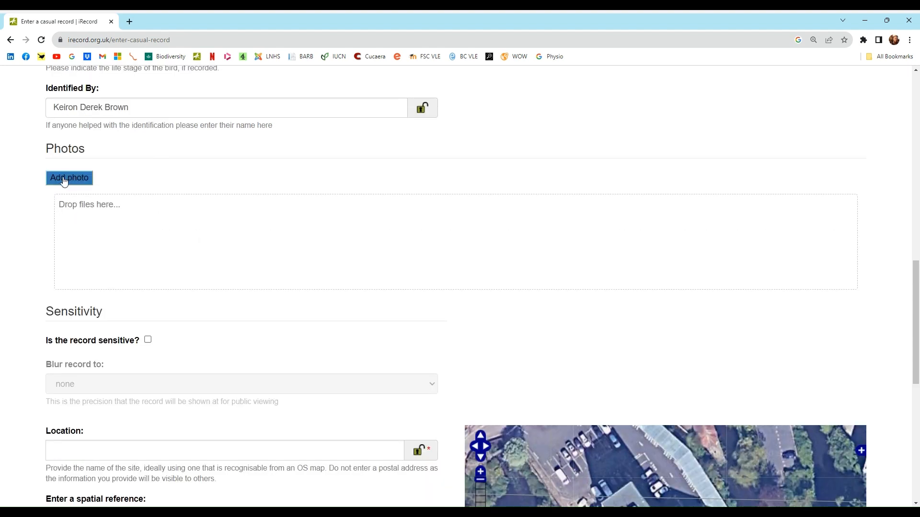
click(68, 177)
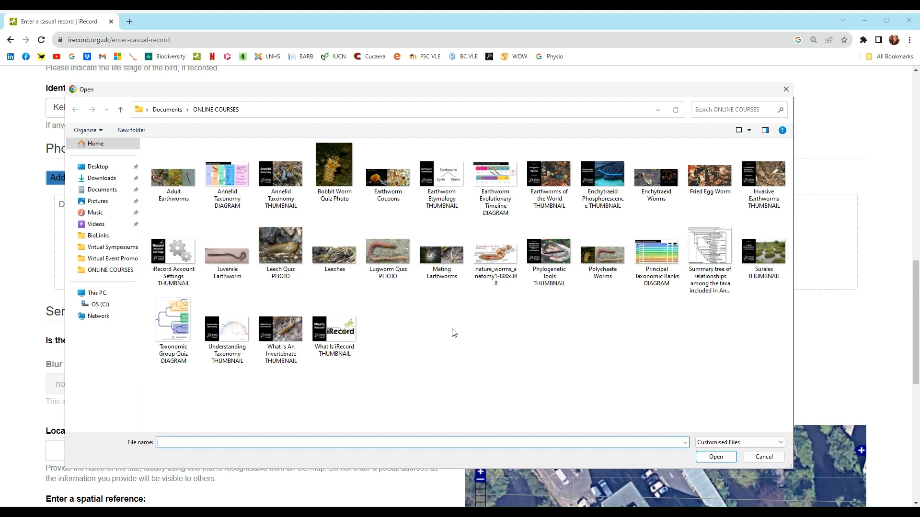
click(763, 457)
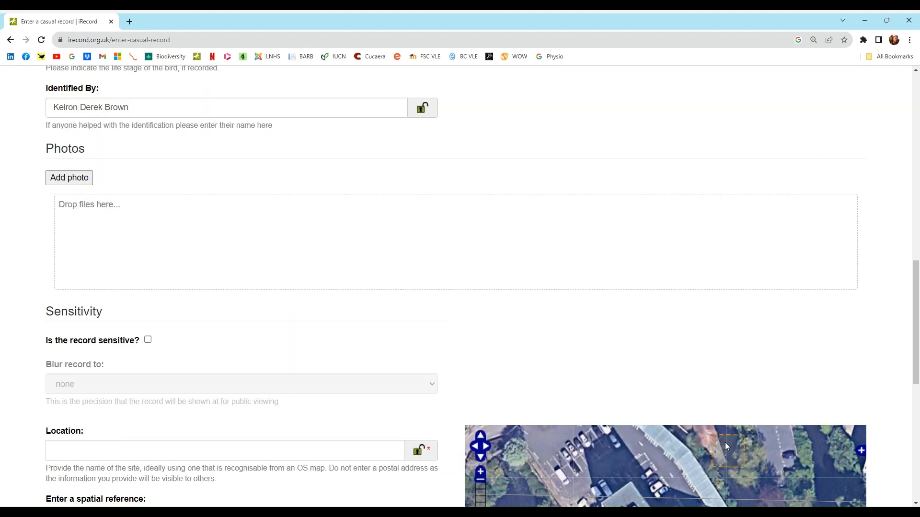
mouse_move(141, 201)
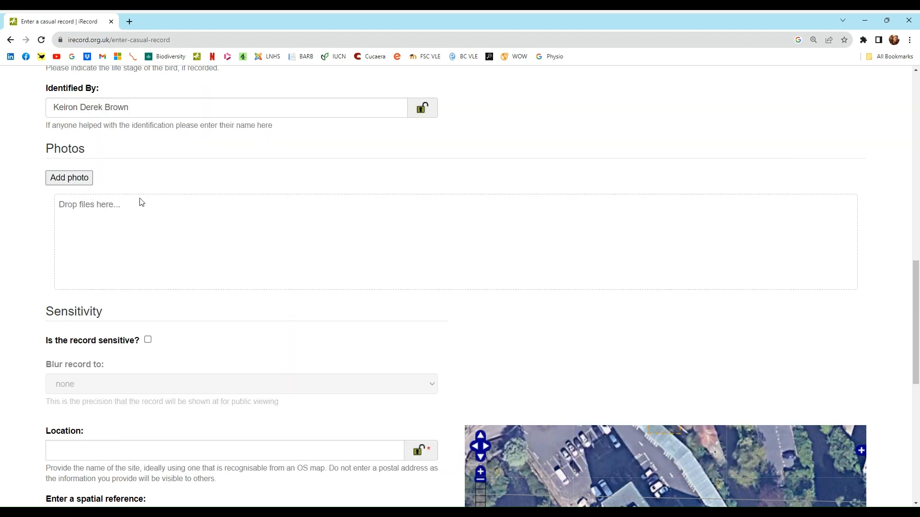
Step: Leave the record unmarked as sensitive and scroll down to the Location section
scroll(down, 3)
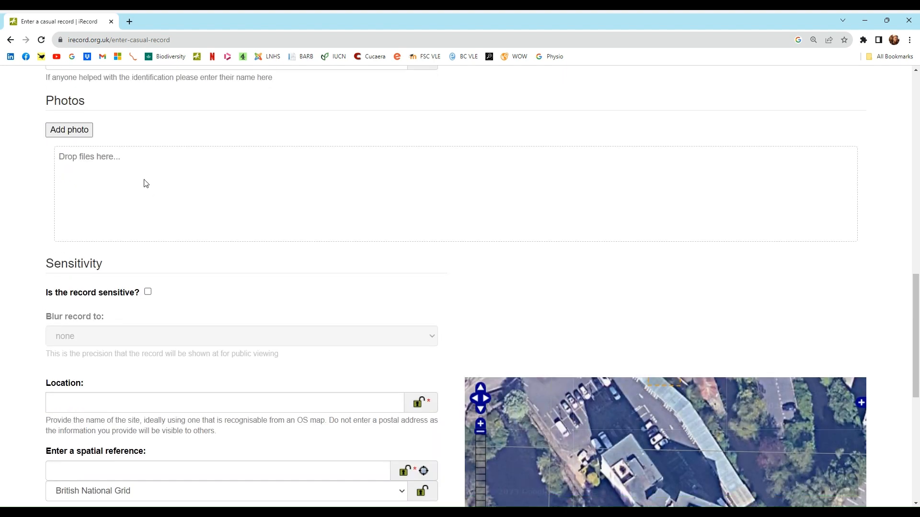
scroll(down, 3)
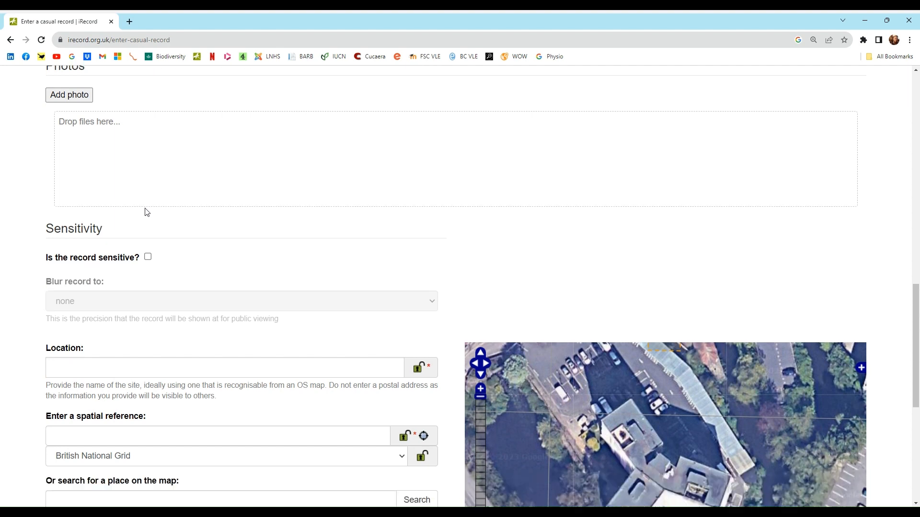
scroll(down, 3)
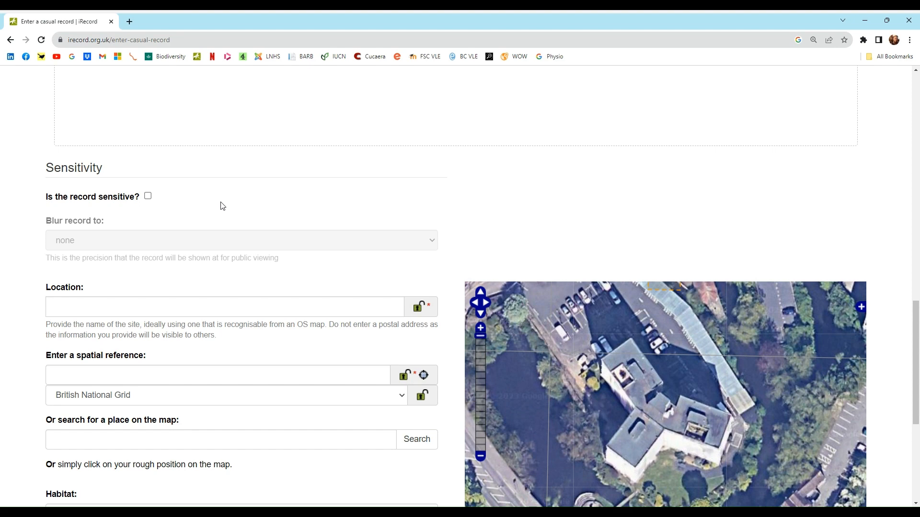
mouse_move(194, 170)
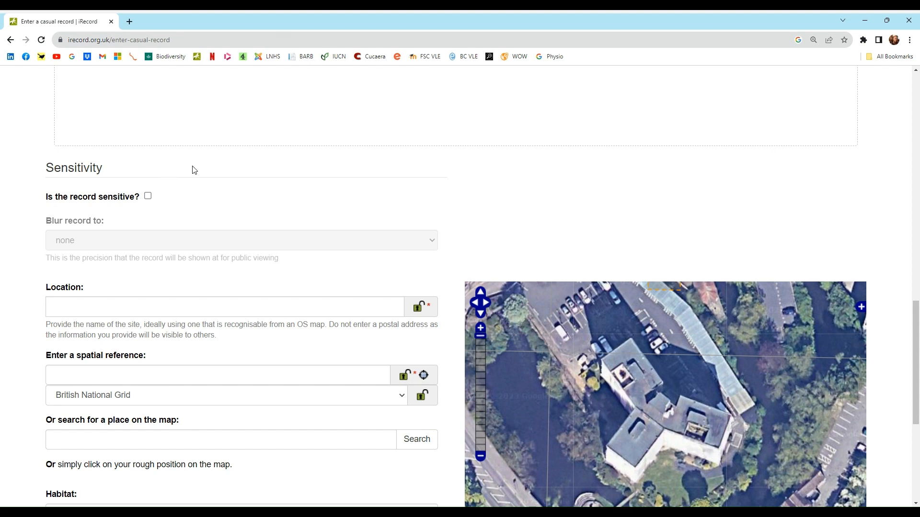
scroll(down, 3)
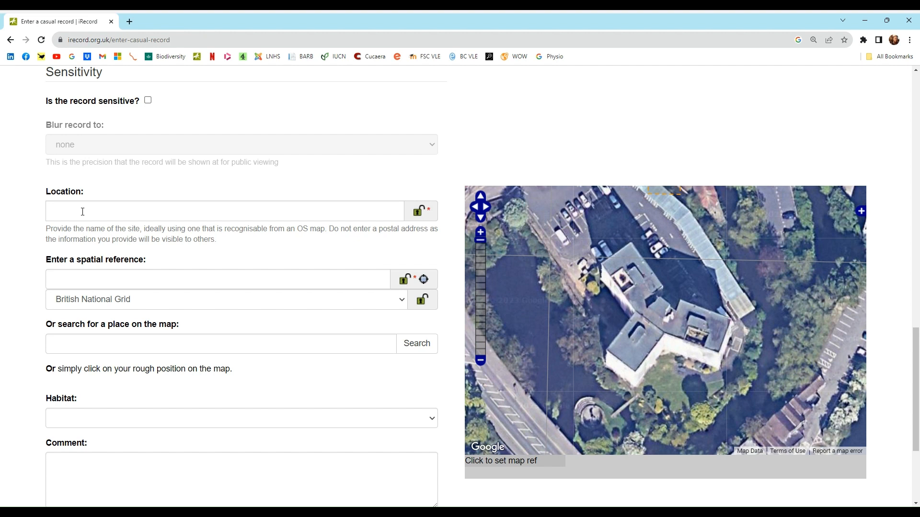
Step: Enter Denham Lodge as the record's location name
click(225, 212)
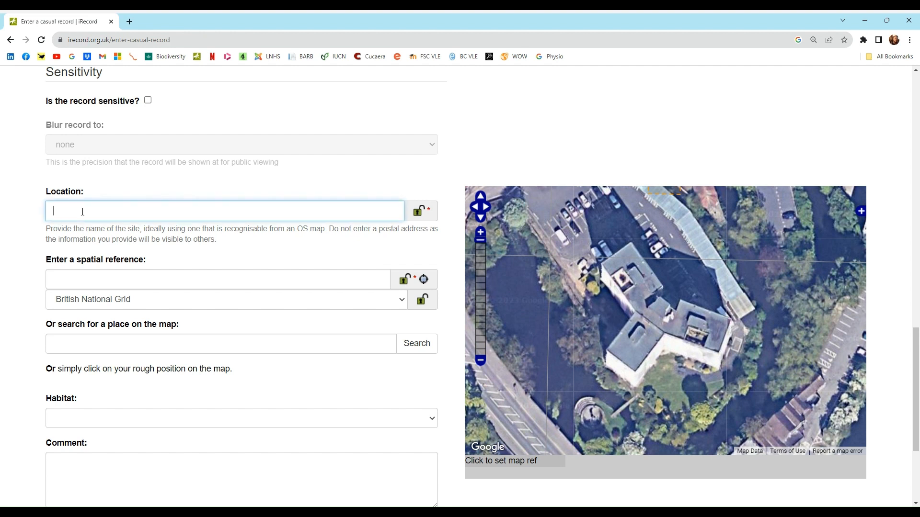
text(Denham Lodge)
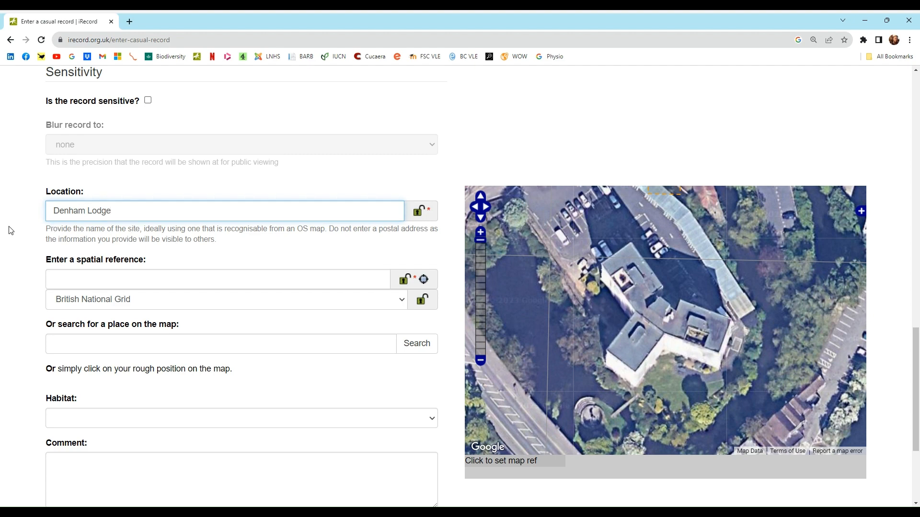
scroll(down, 3)
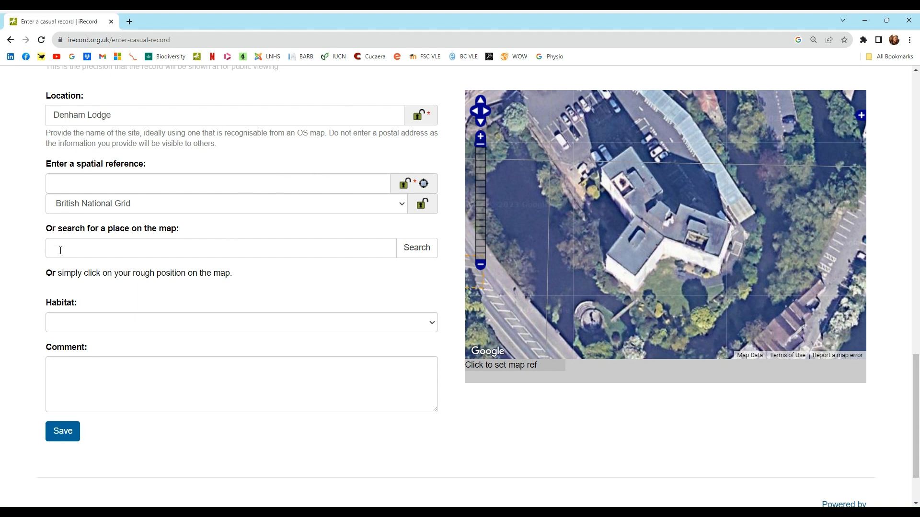
Step: Find Denham Lodge on the map and mark grid reference TQ051846
text(denham lodge)
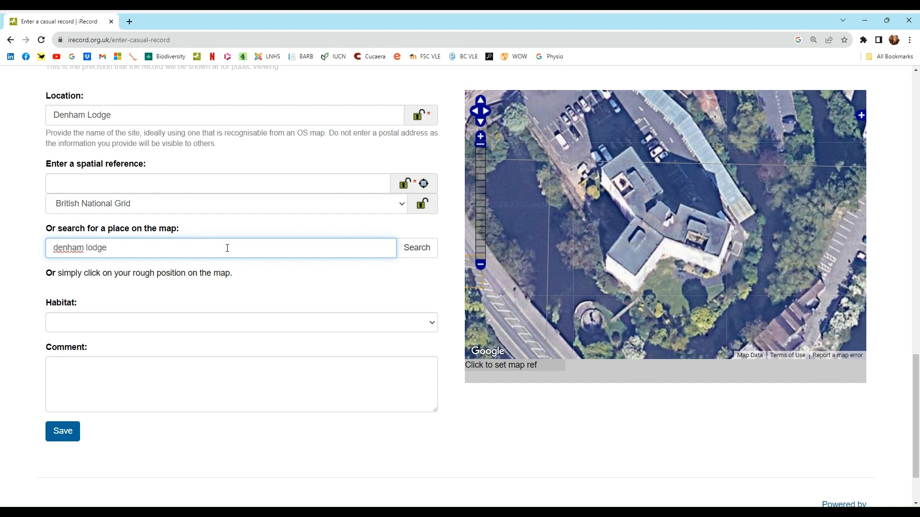
click(416, 247)
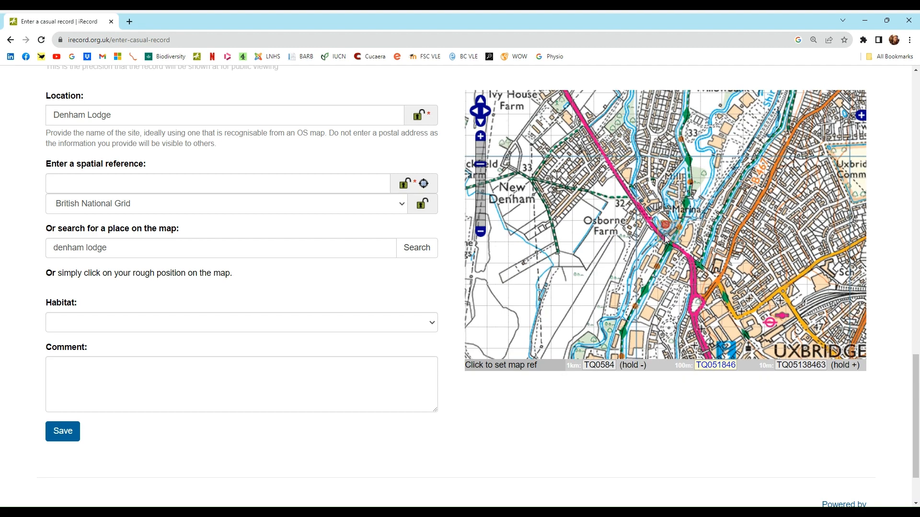
click(665, 225)
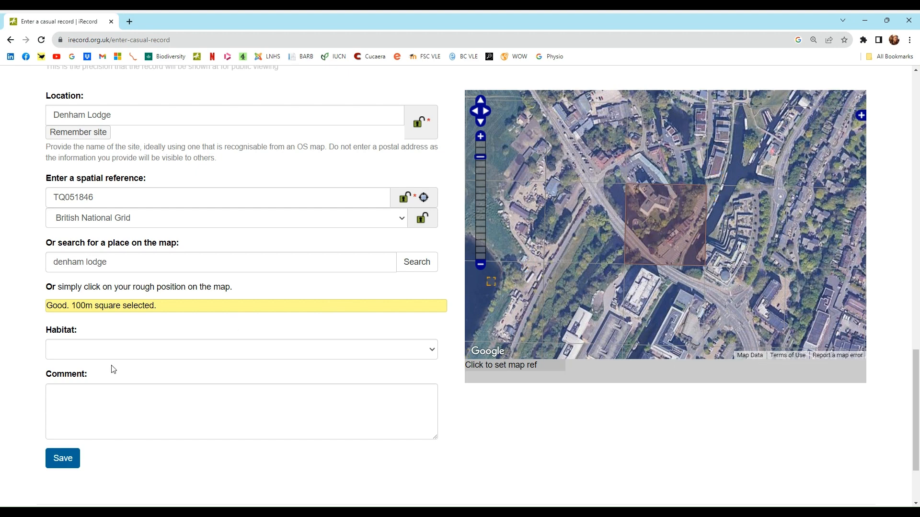
Step: Set the habitat to Inland water, then narrow it to Running waters
scroll(down, 3)
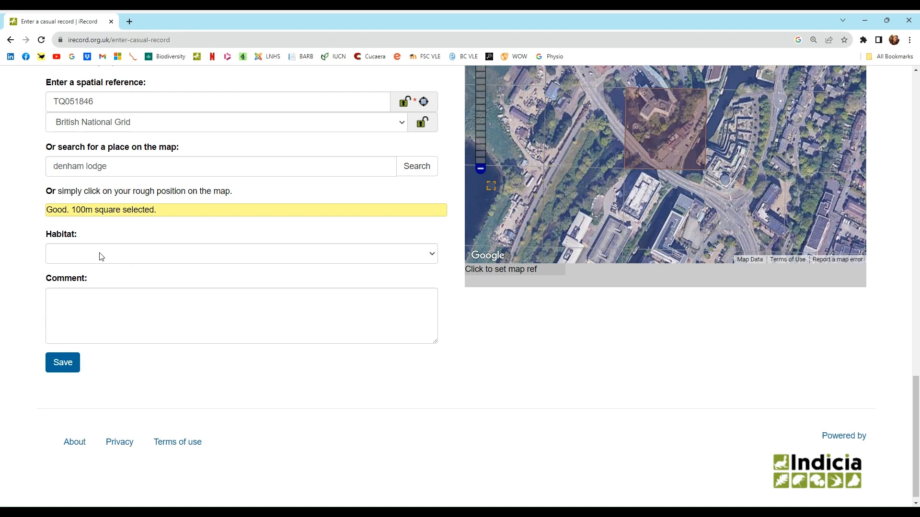
click(241, 253)
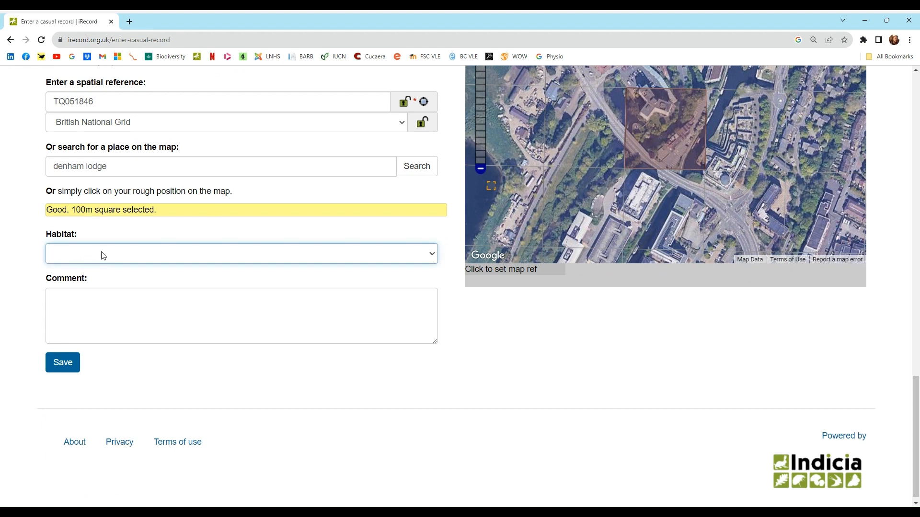
click(241, 253)
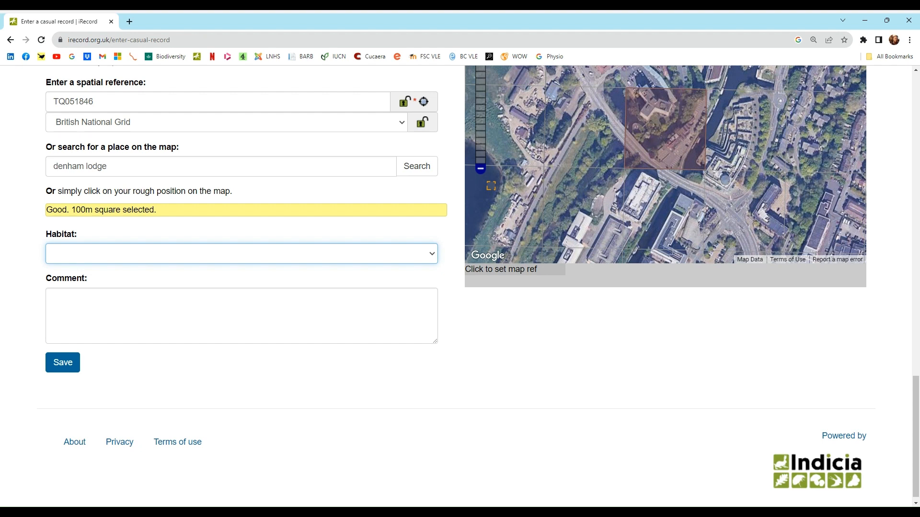
click(241, 253)
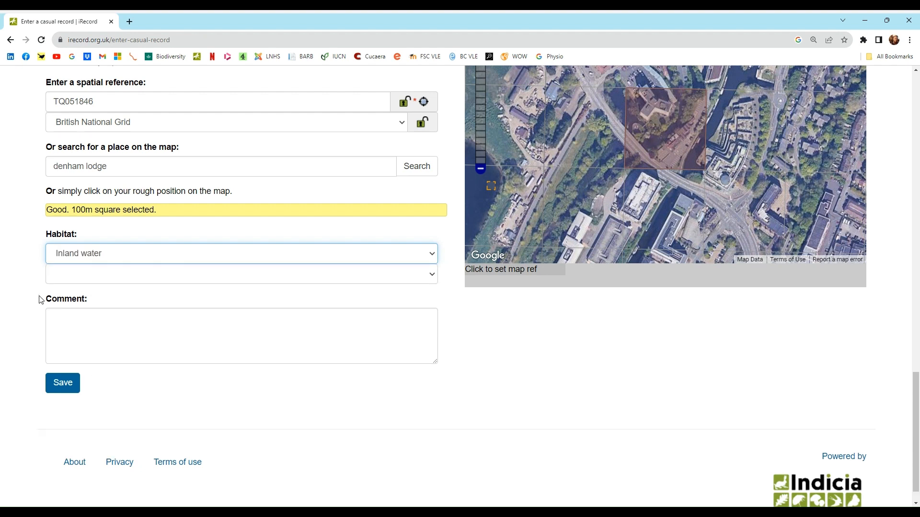
mouse_move(14, 289)
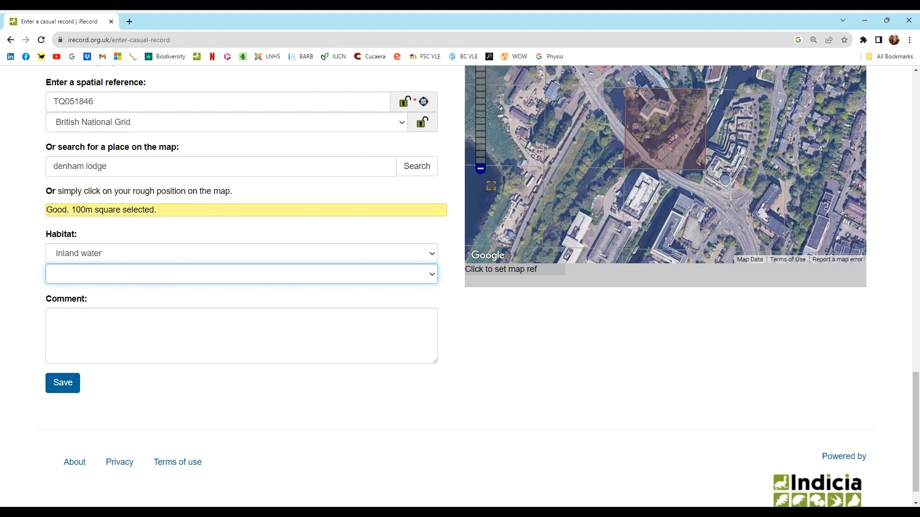
click(240, 274)
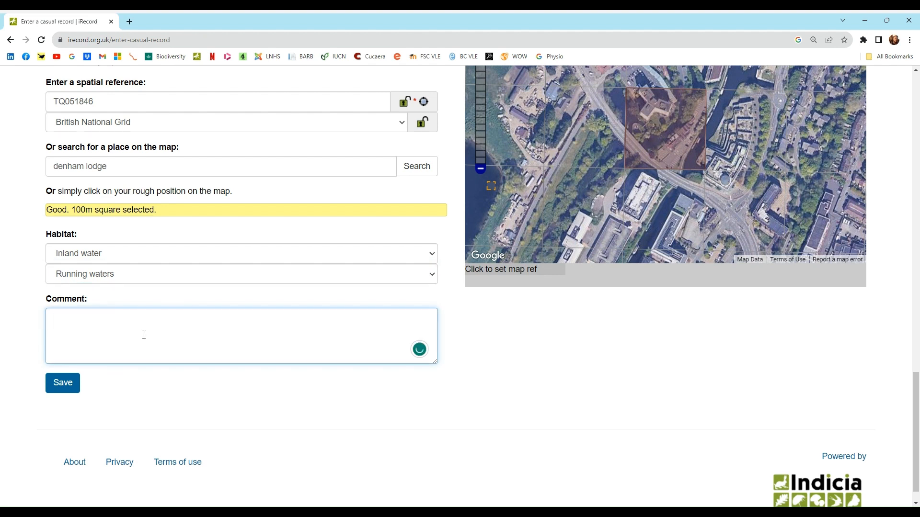
Step: Enter the comment 'Grey Heron observed walking in shallow river in urban environment.'
text(Grey Heron observed walki)
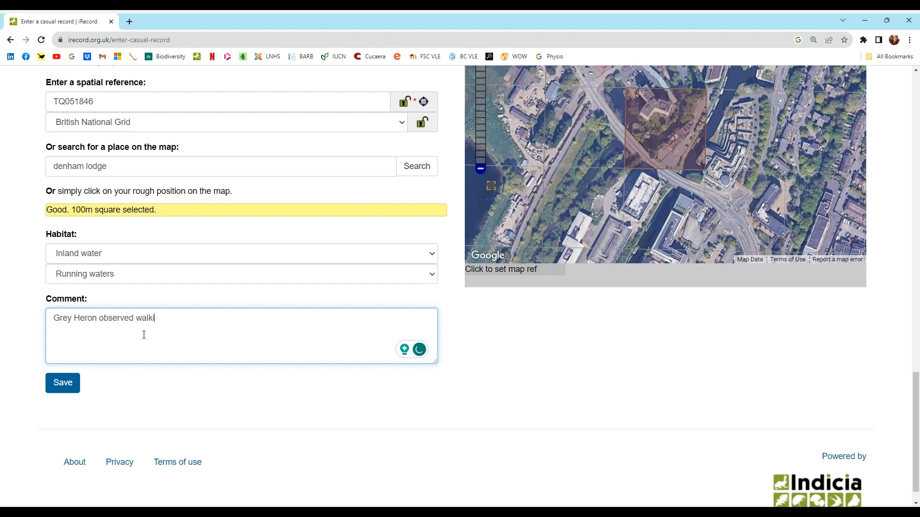
text(ng in shallow)
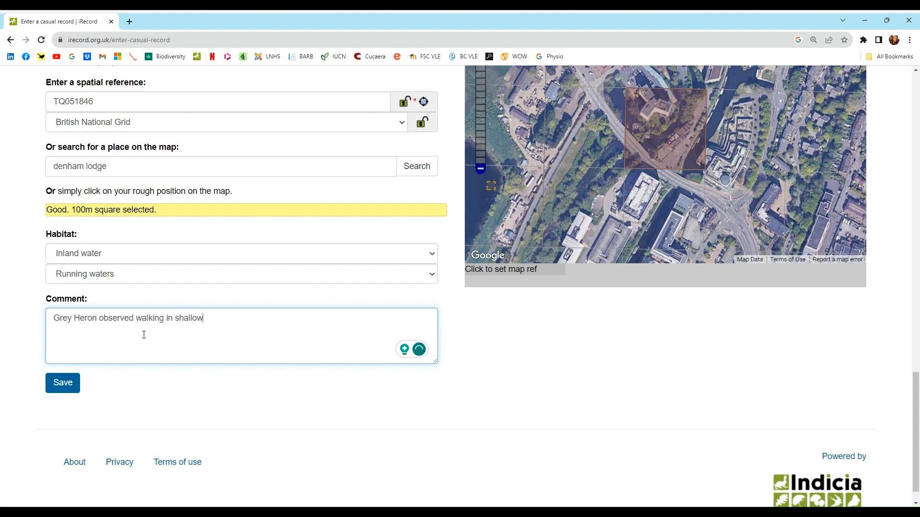
text(river in urban environment.)
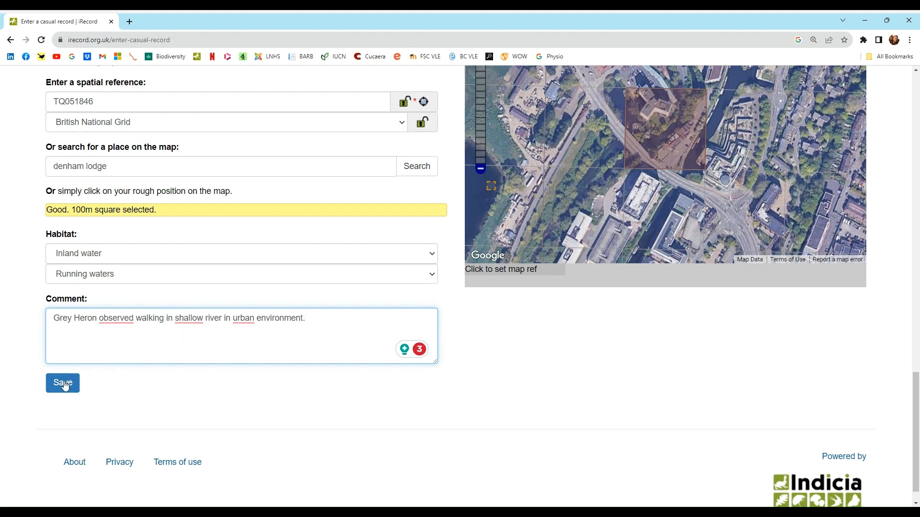
Step: Save the Grey Heron record and scroll through the reloaded form's 'Thank you' message
click(62, 383)
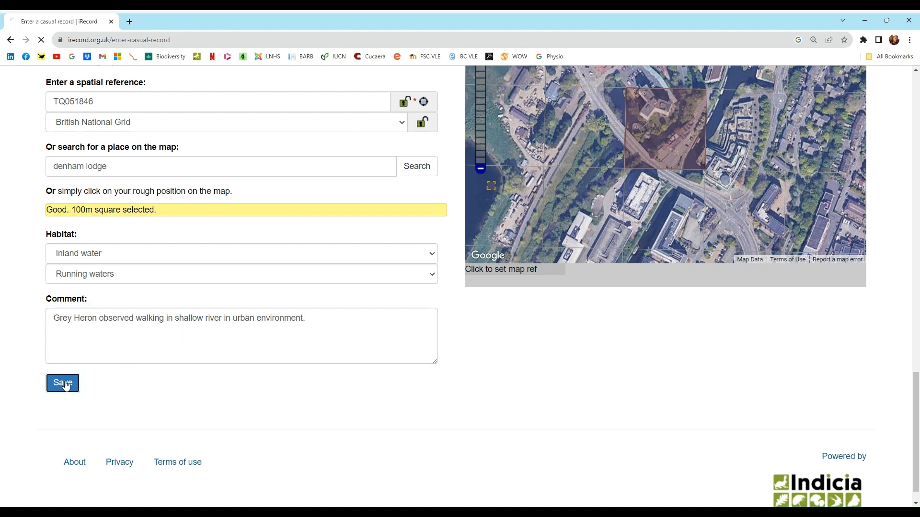
click(63, 383)
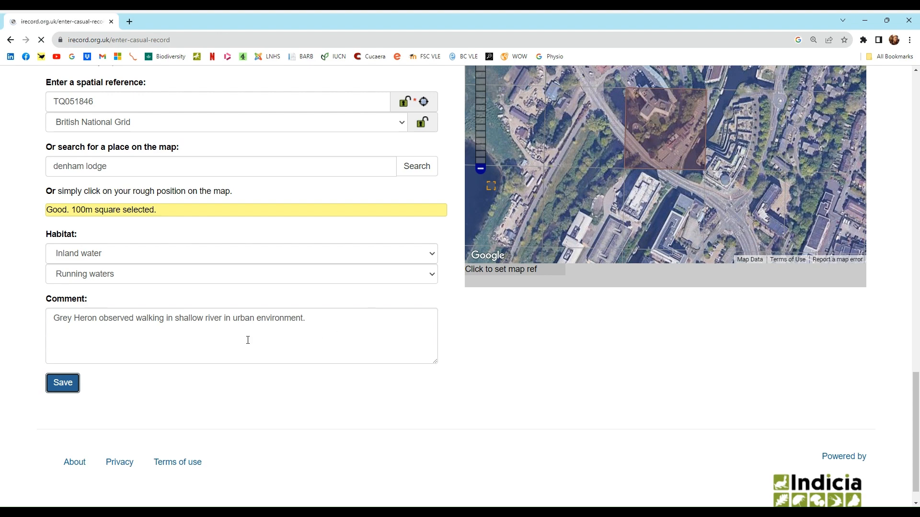
click(63, 382)
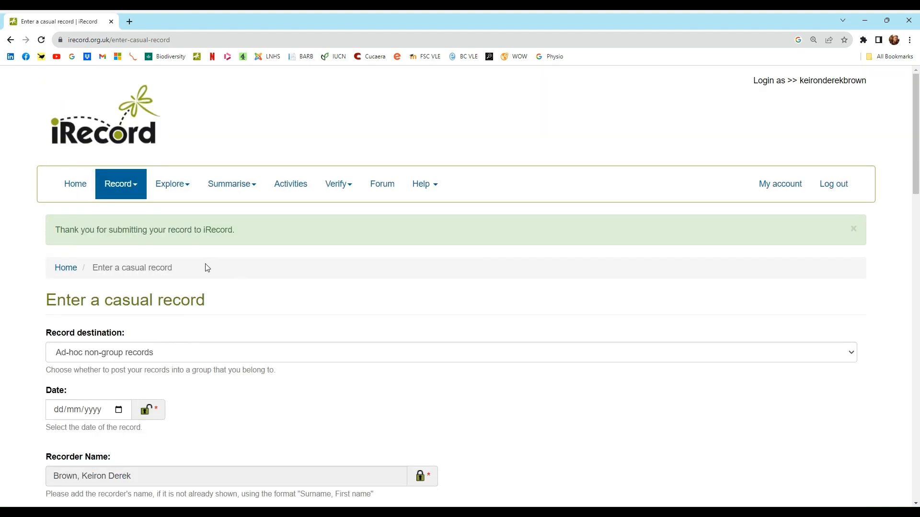
scroll(down, 3)
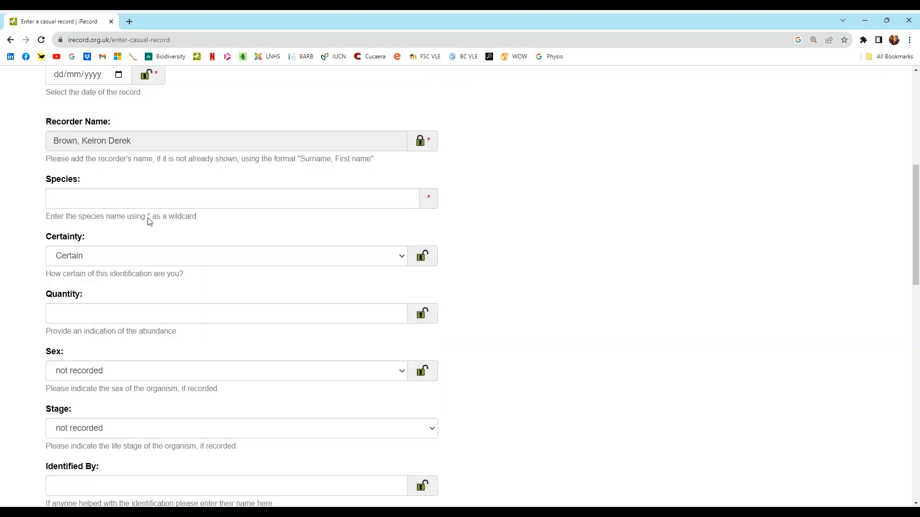
scroll(down, 3)
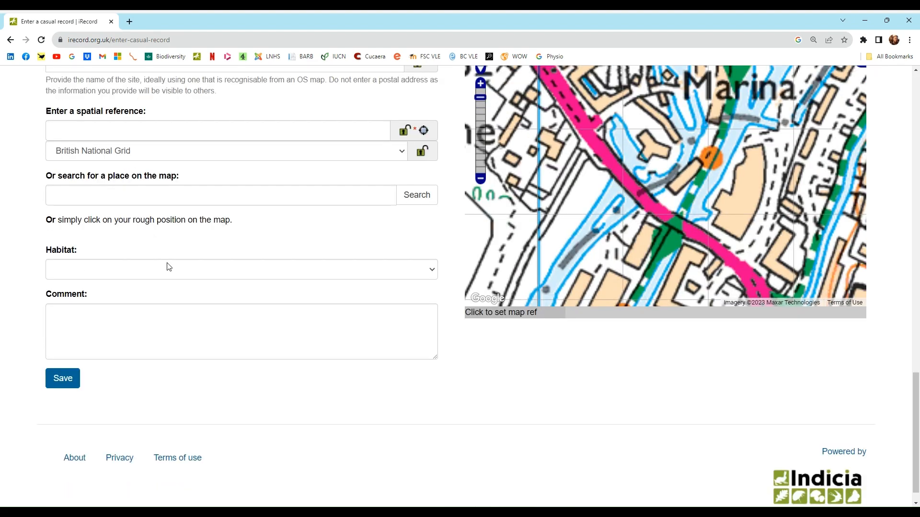
click(62, 378)
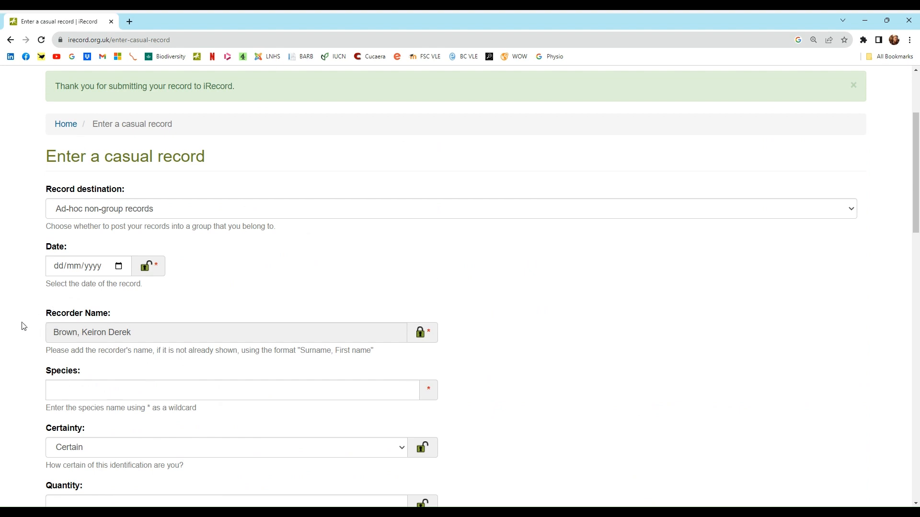
mouse_move(422, 332)
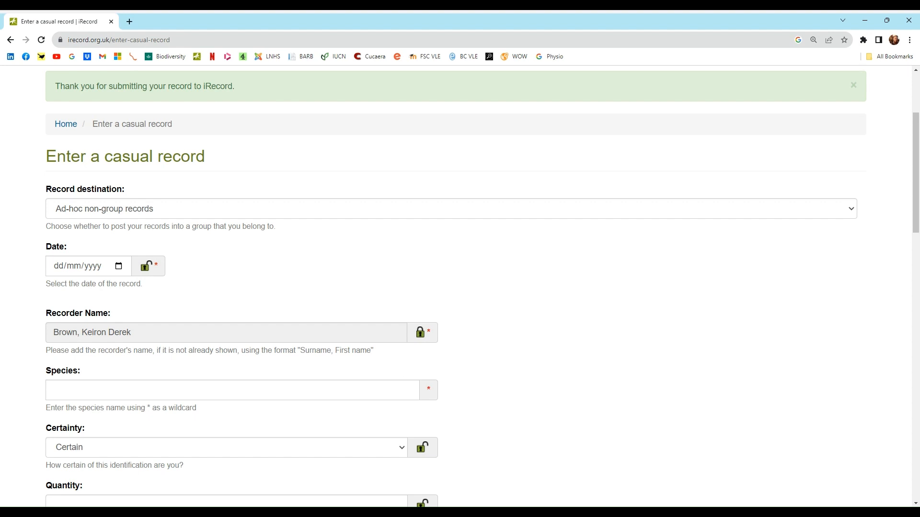
mouse_move(480, 411)
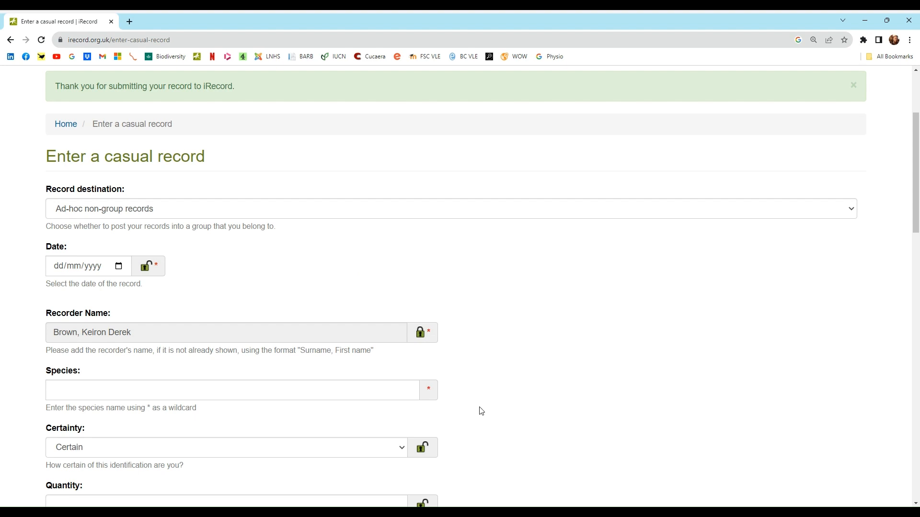